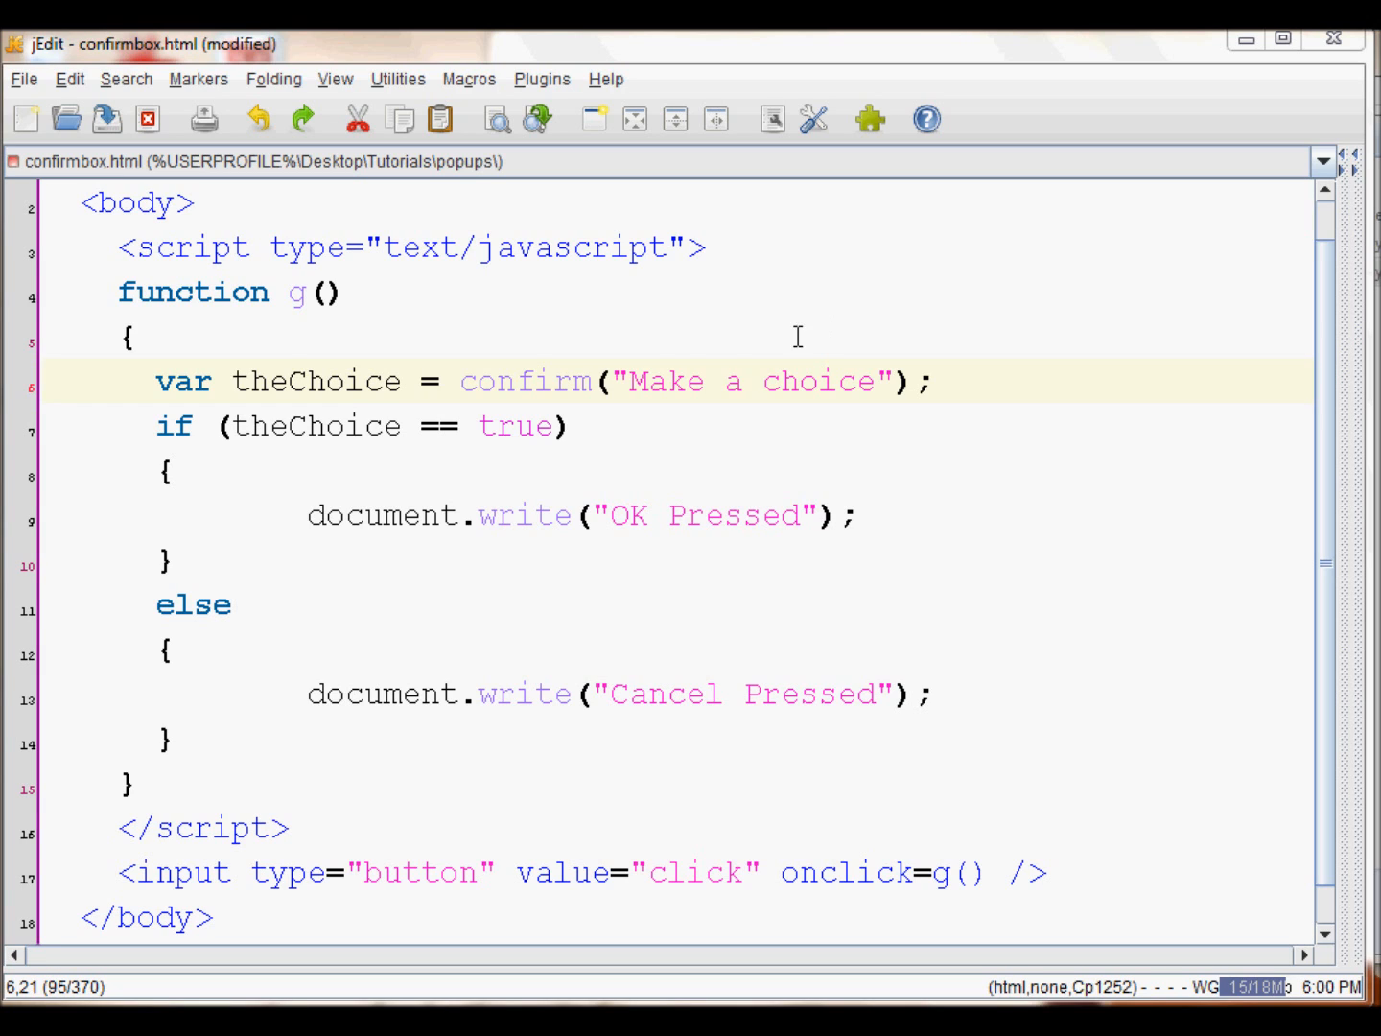
pyautogui.moveTo(597, 382)
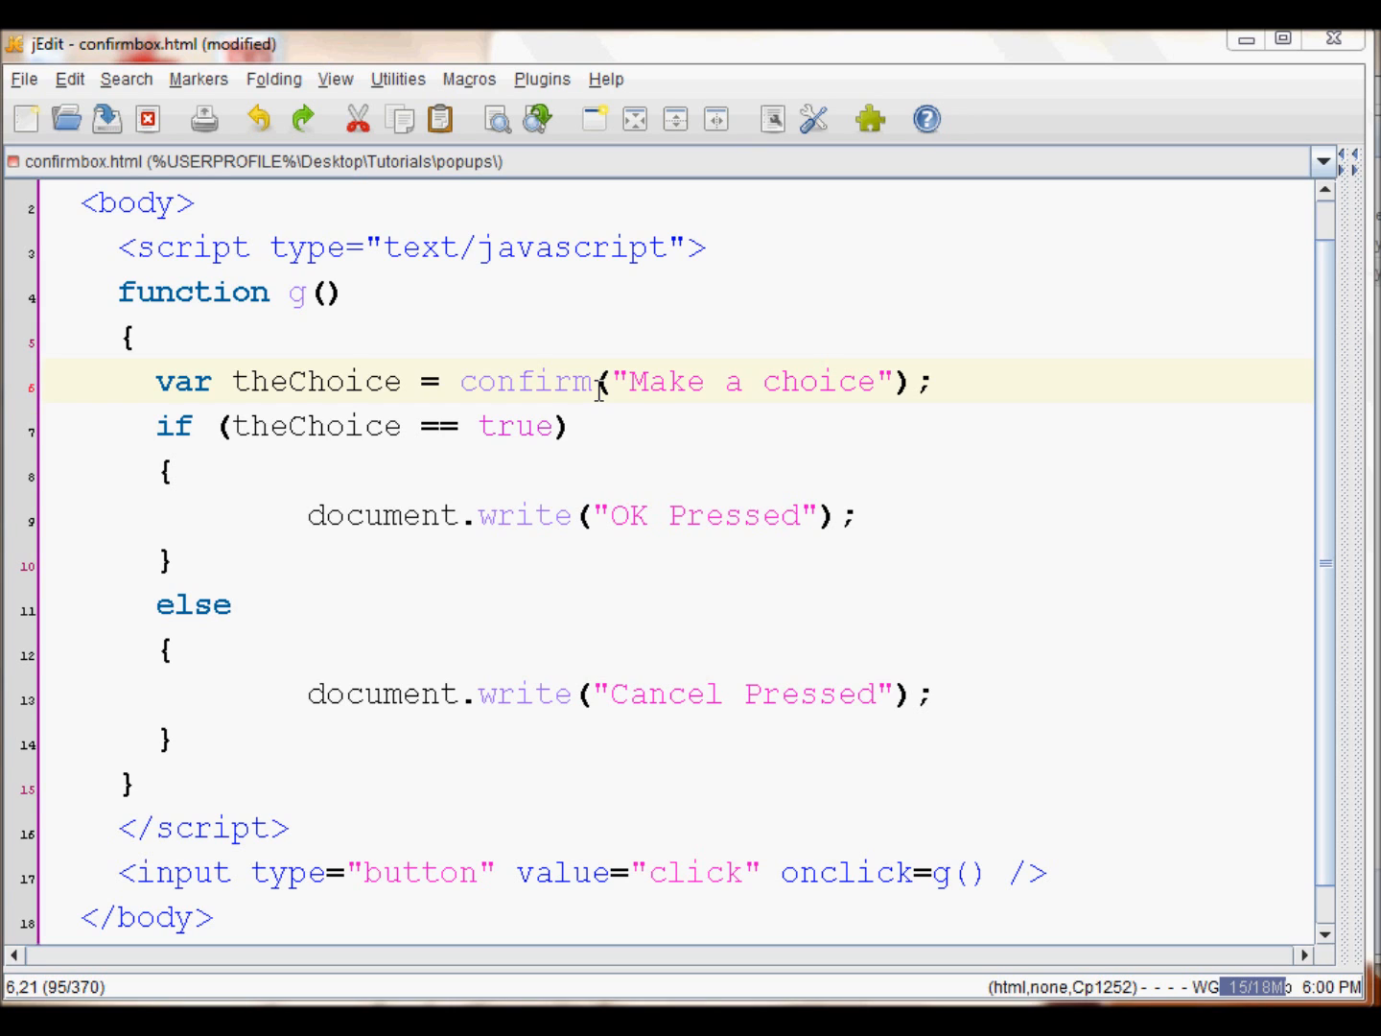
pyautogui.moveTo(426, 415)
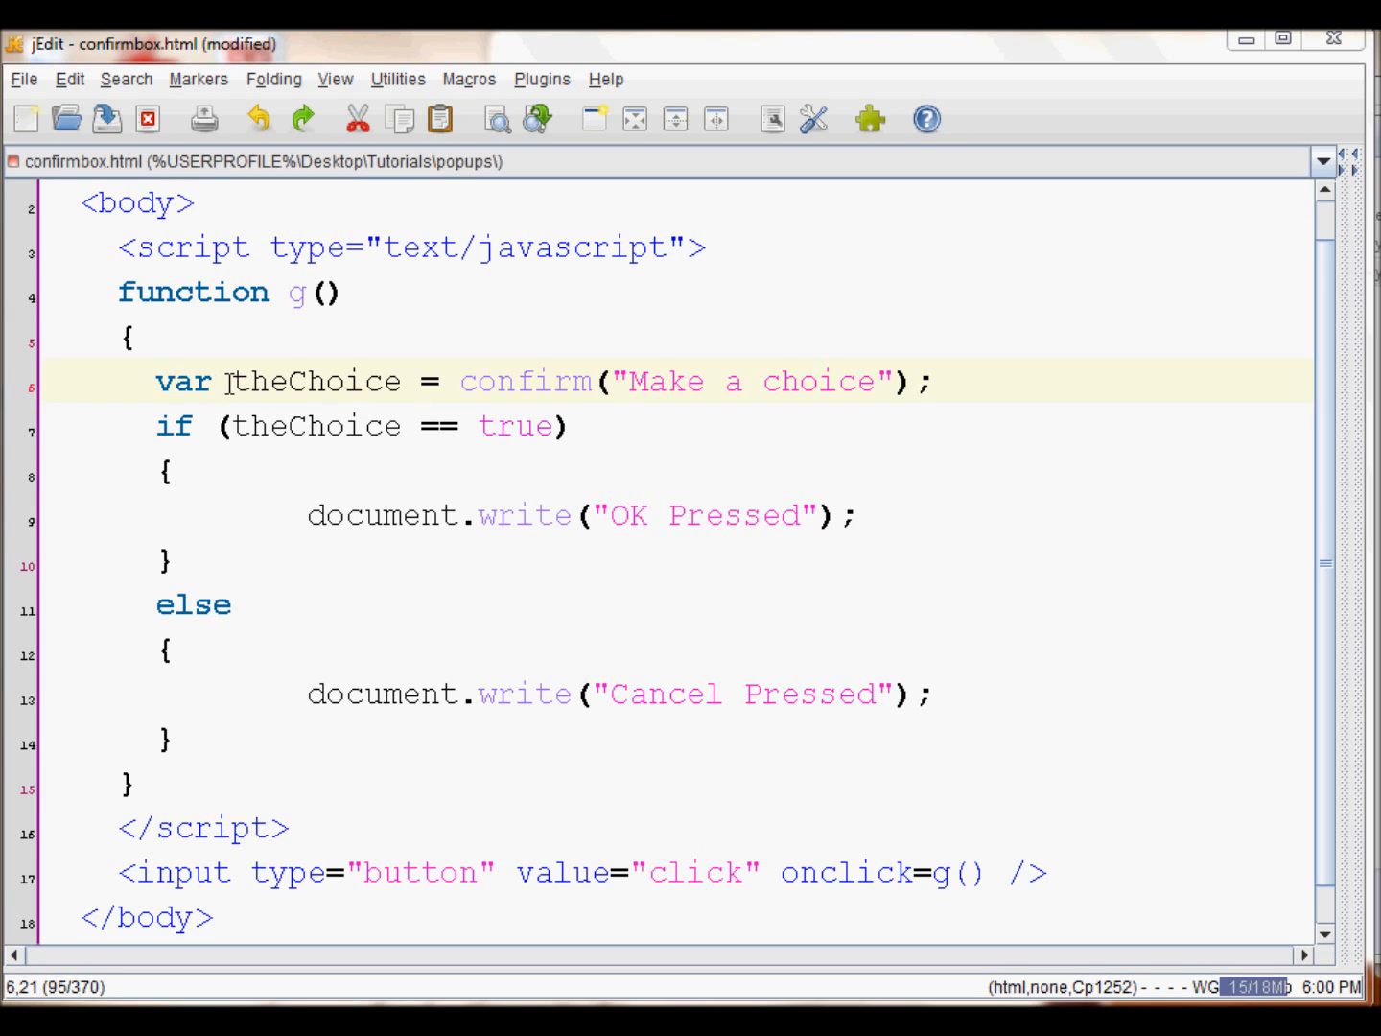
# - Review the theChoice variable and the if/else branches in confirmbox.html
pyautogui.doubleClick(313, 381)
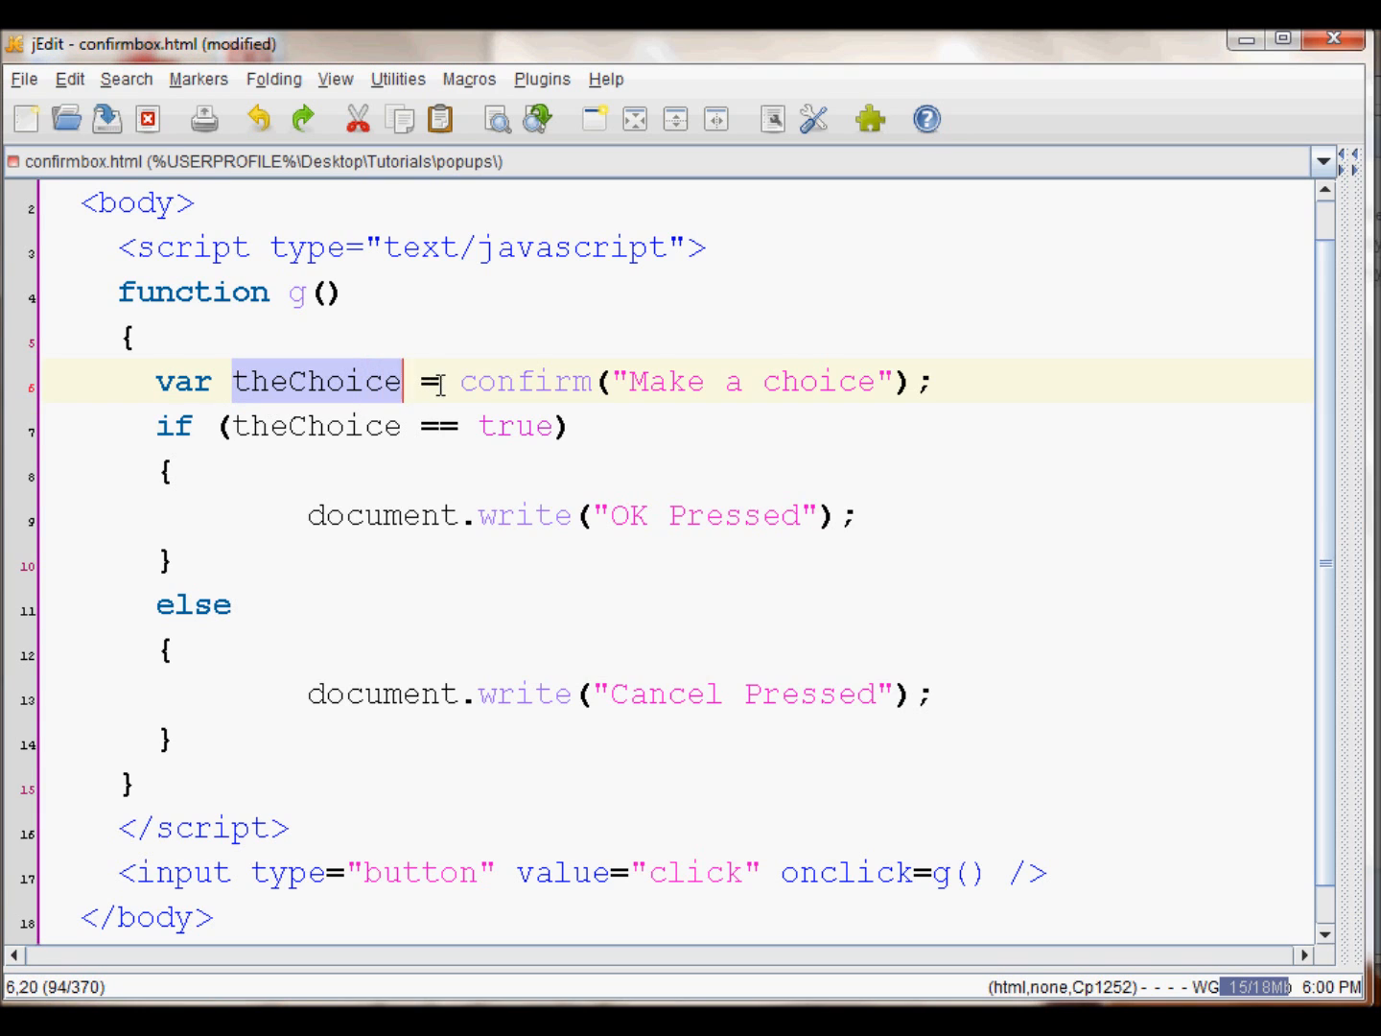
pyautogui.click(444, 381)
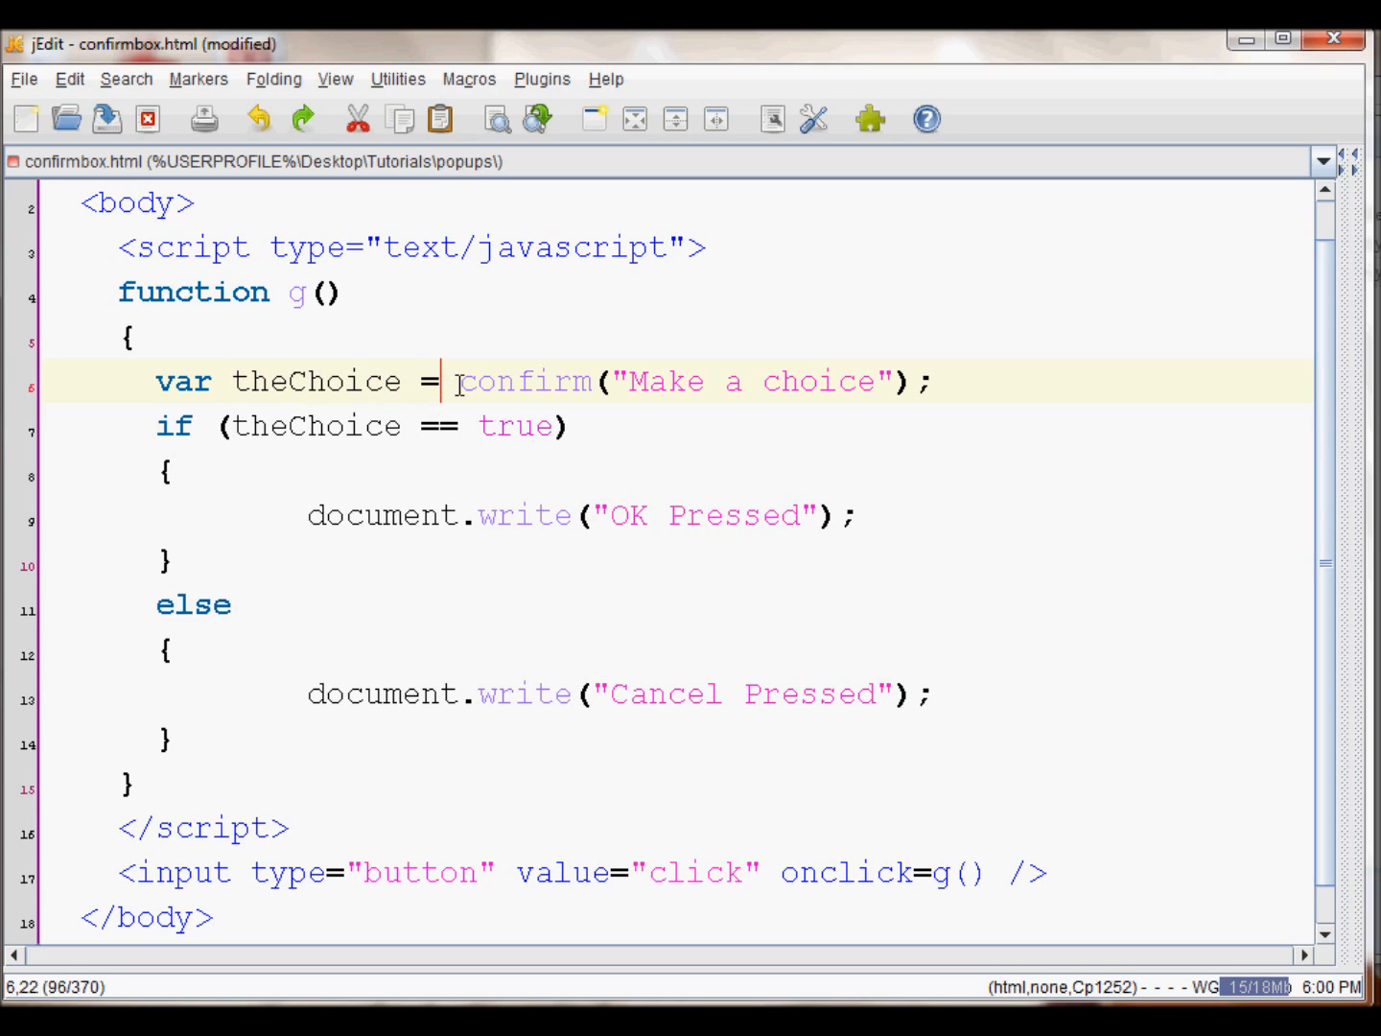
pyautogui.doubleClick(522, 380)
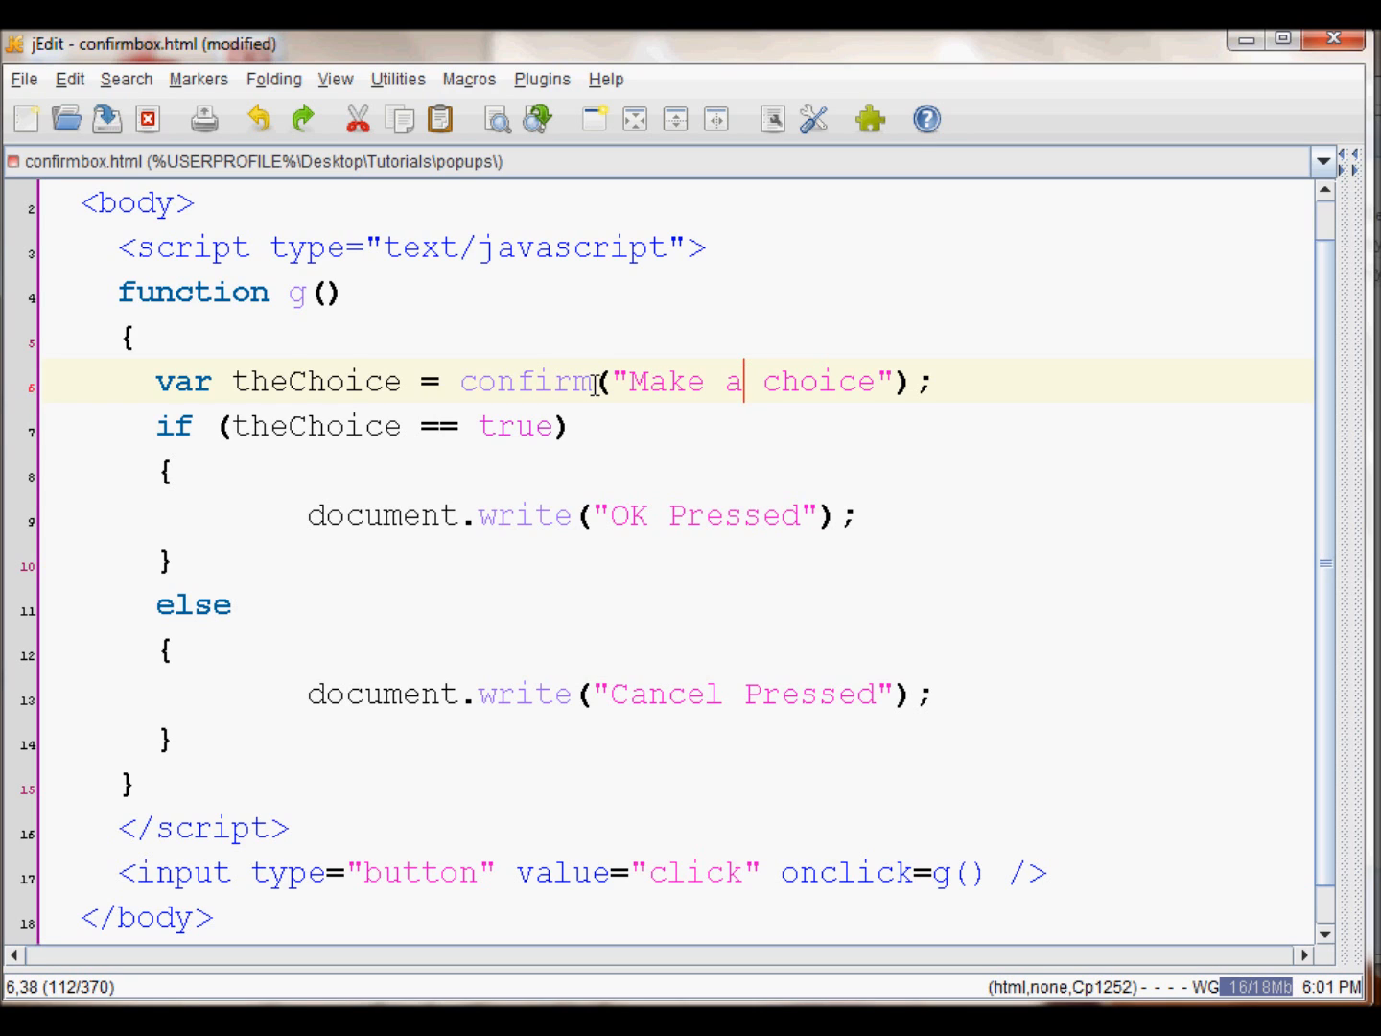
pyautogui.moveTo(345, 381)
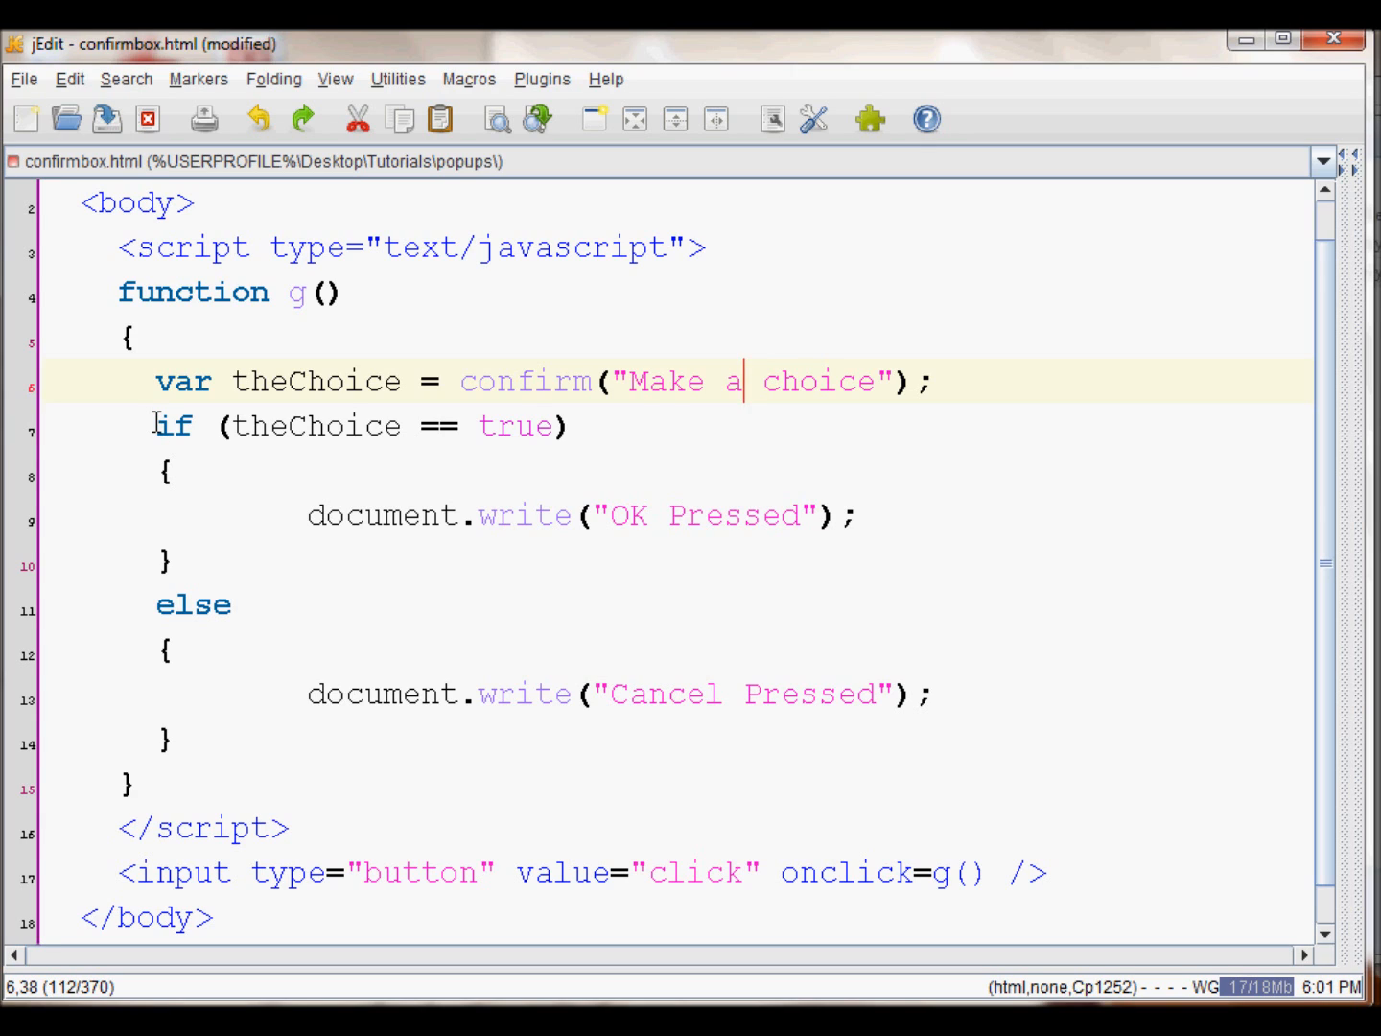
pyautogui.click(229, 425)
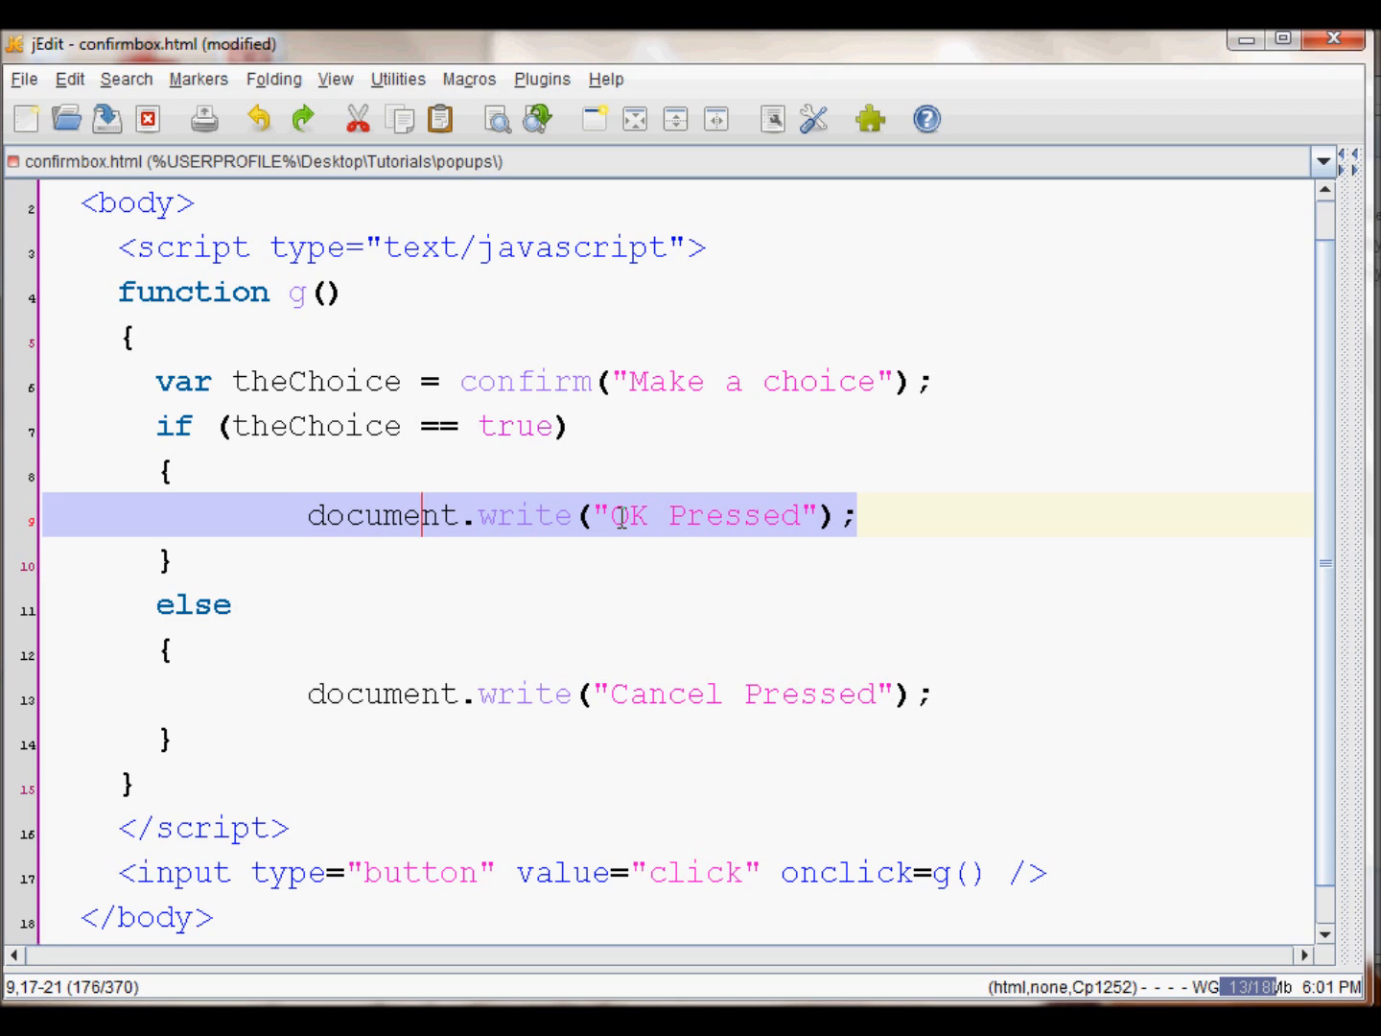
pyautogui.click(292, 603)
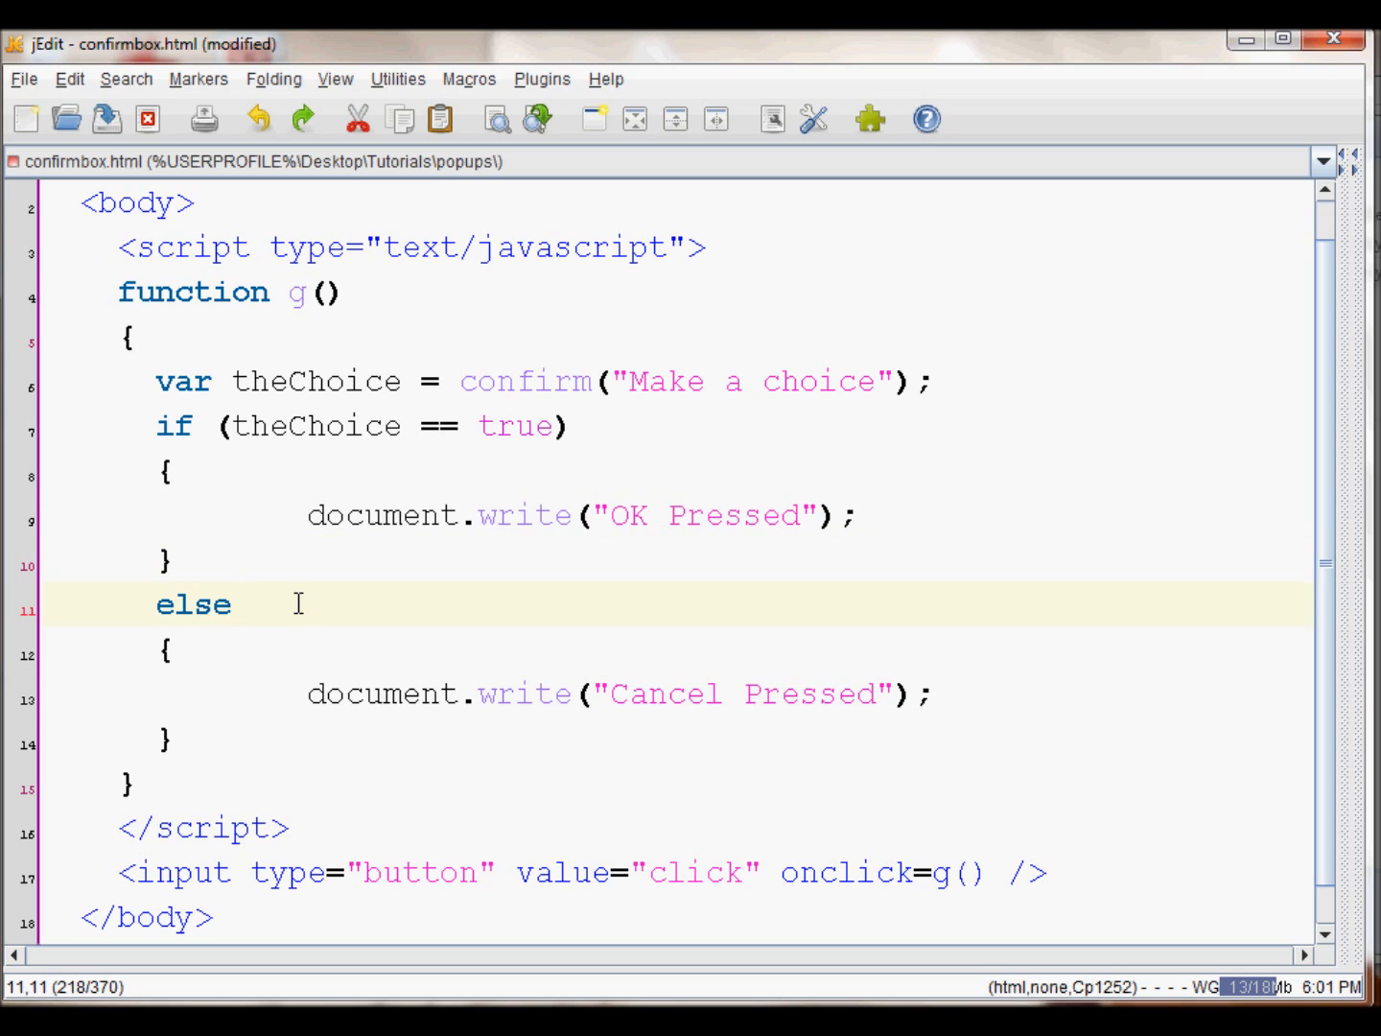
pyautogui.moveTo(657, 695)
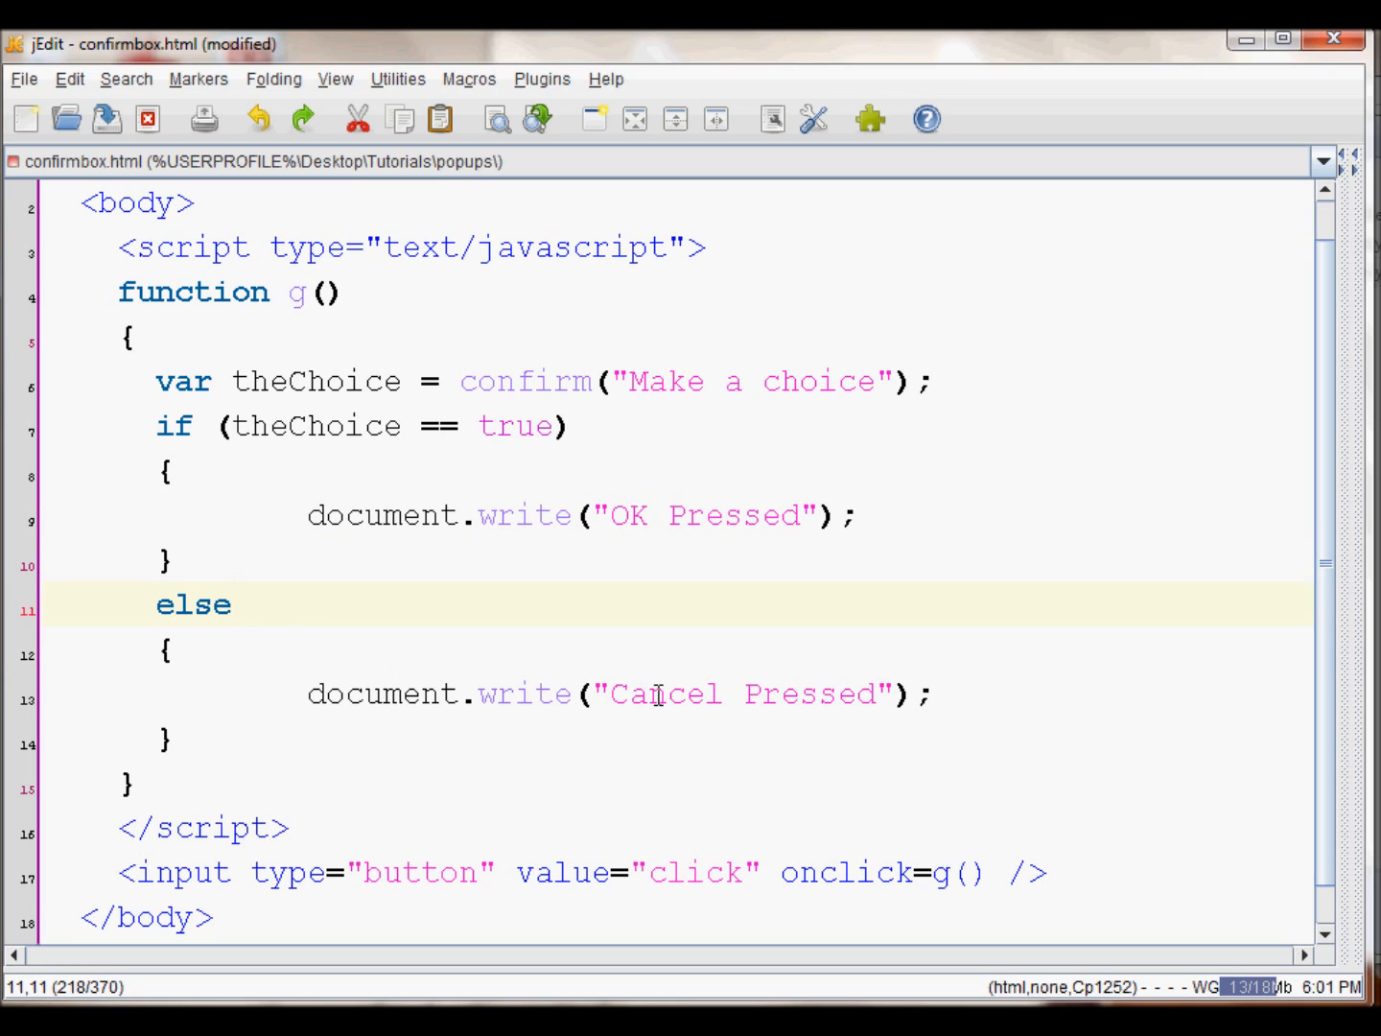
pyautogui.click(621, 694)
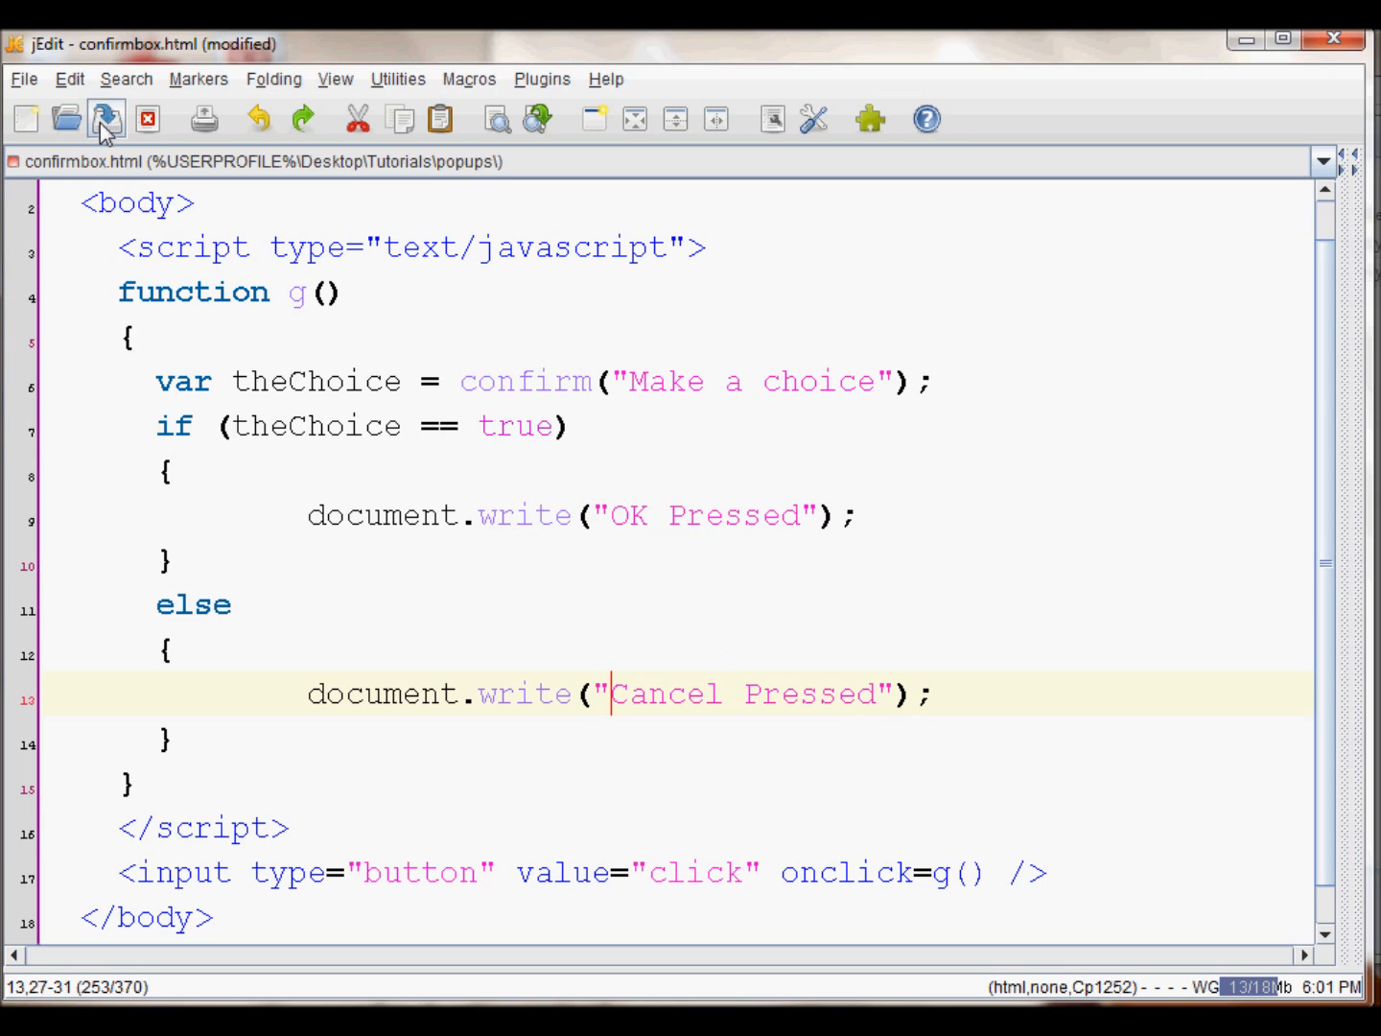
# - Save confirmbox.html, then trigger the confirm prompt and accept it to write 'OK Pressed'
pyautogui.click(103, 120)
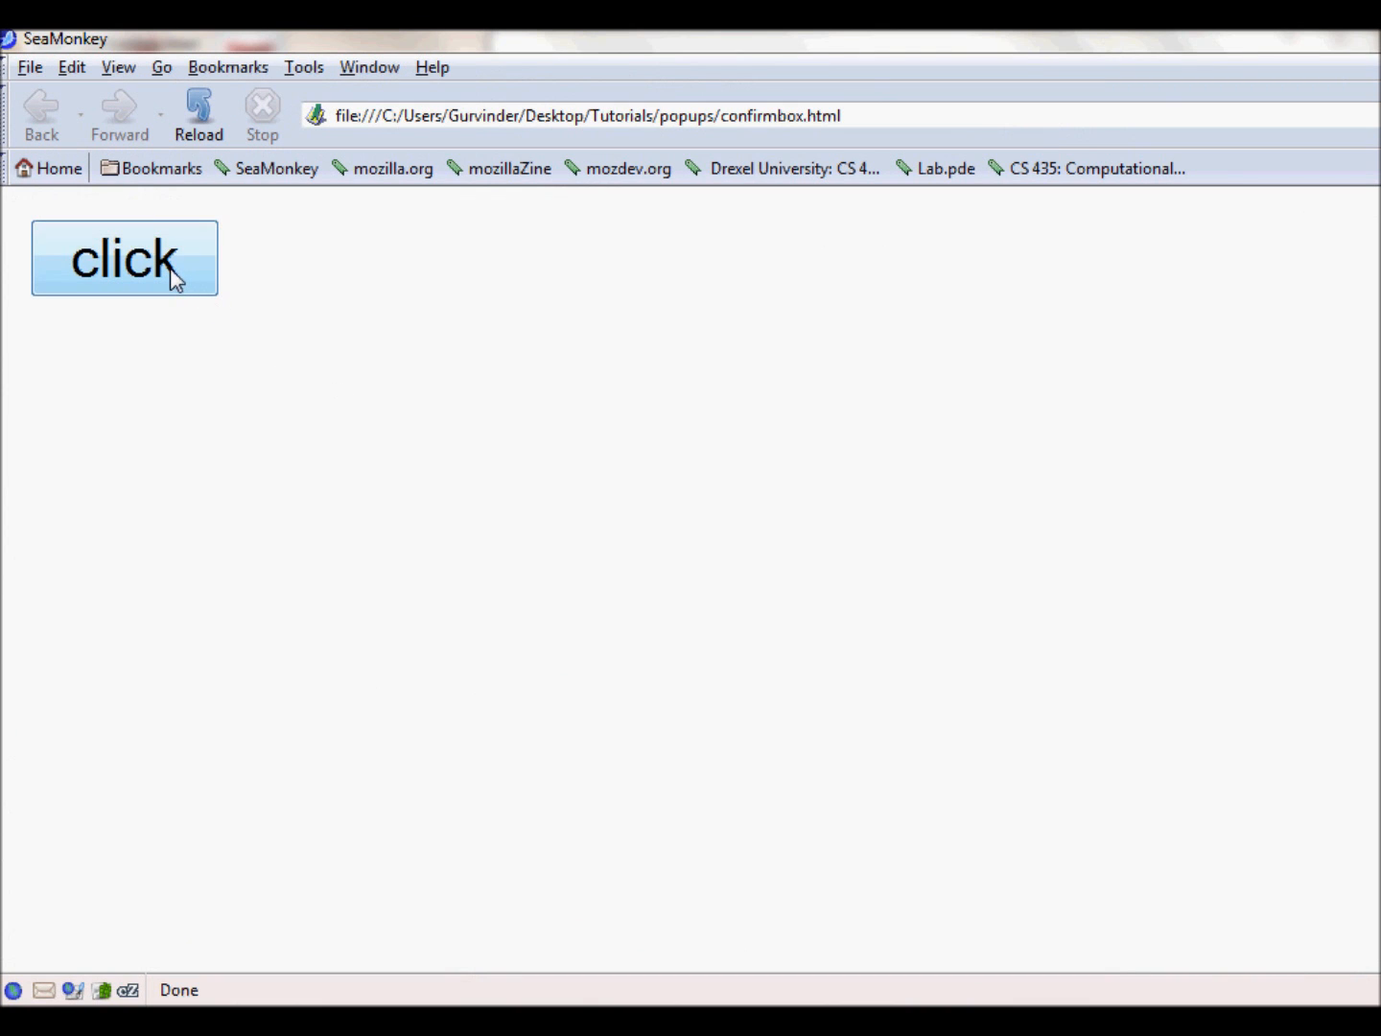
pyautogui.click(123, 259)
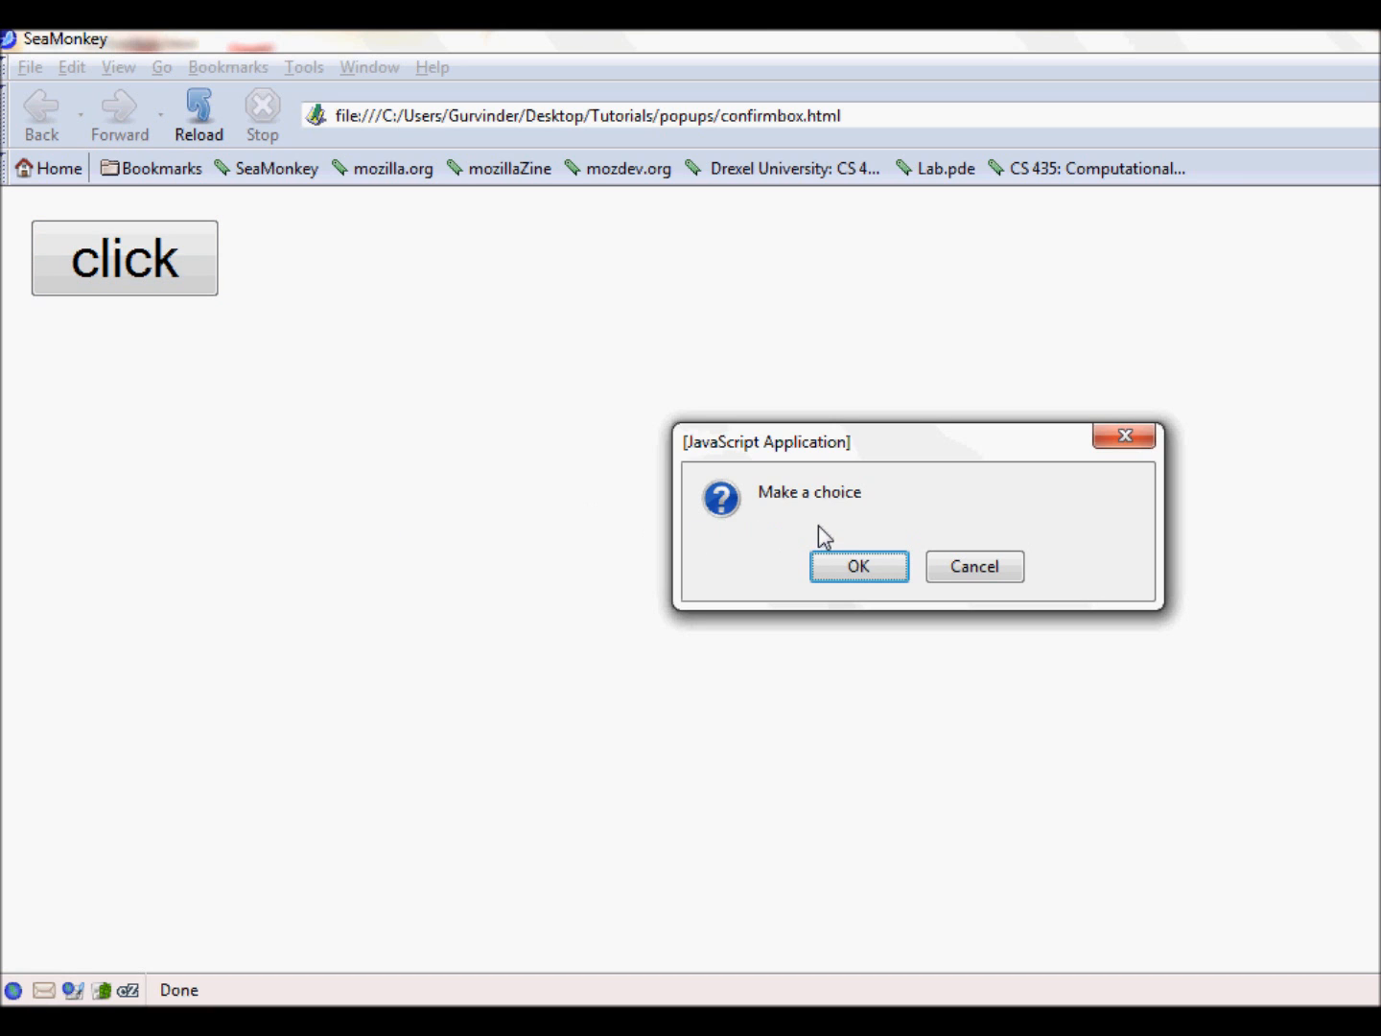
pyautogui.moveTo(802, 528)
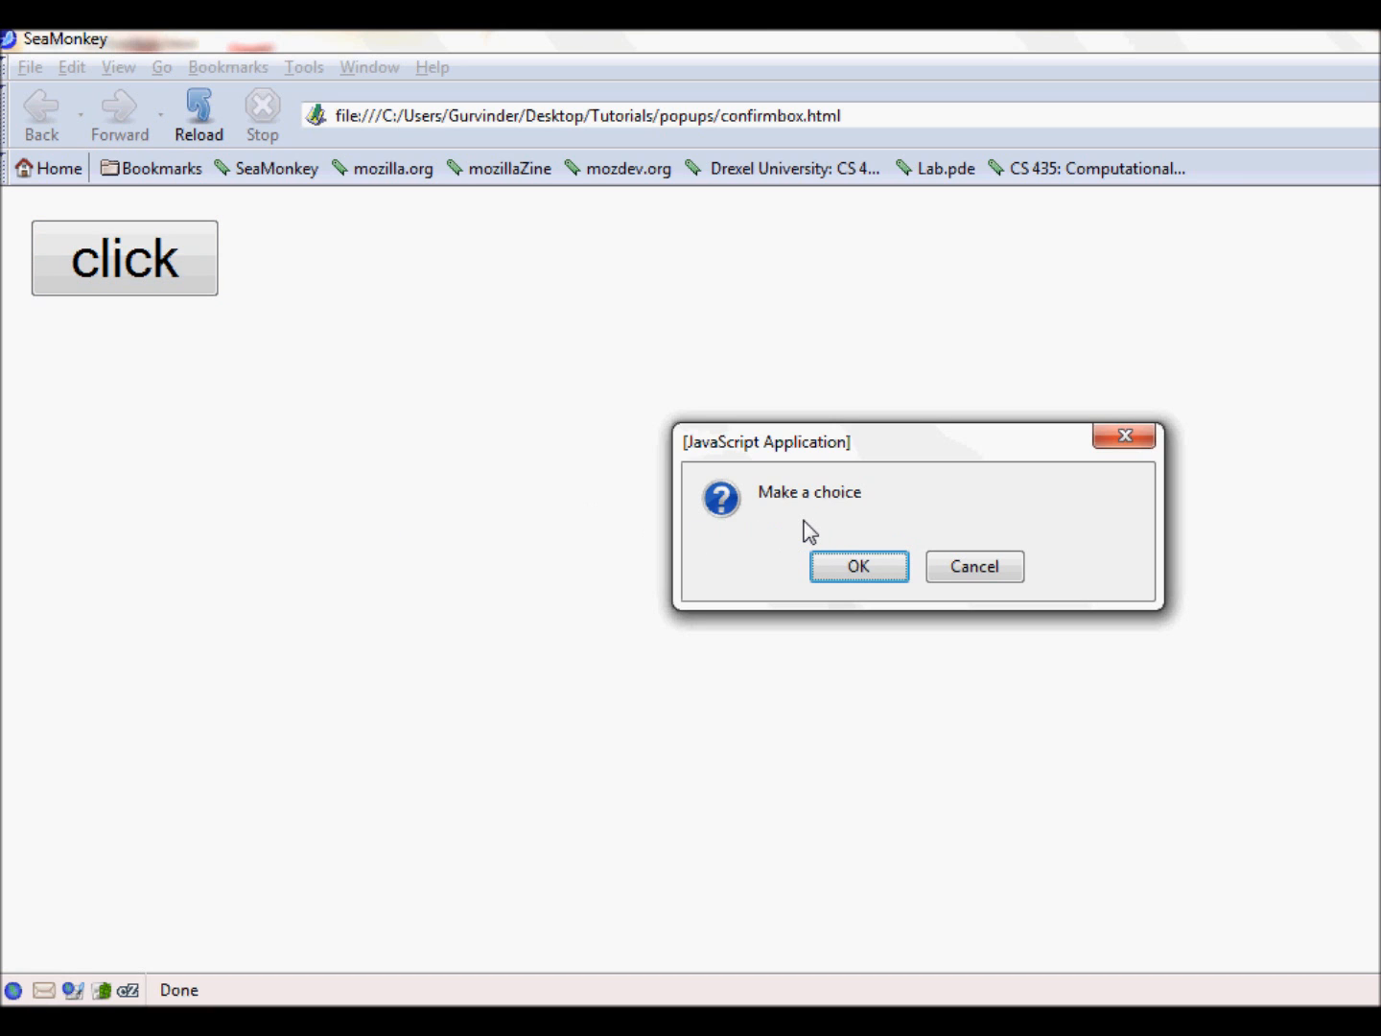
pyautogui.moveTo(828, 529)
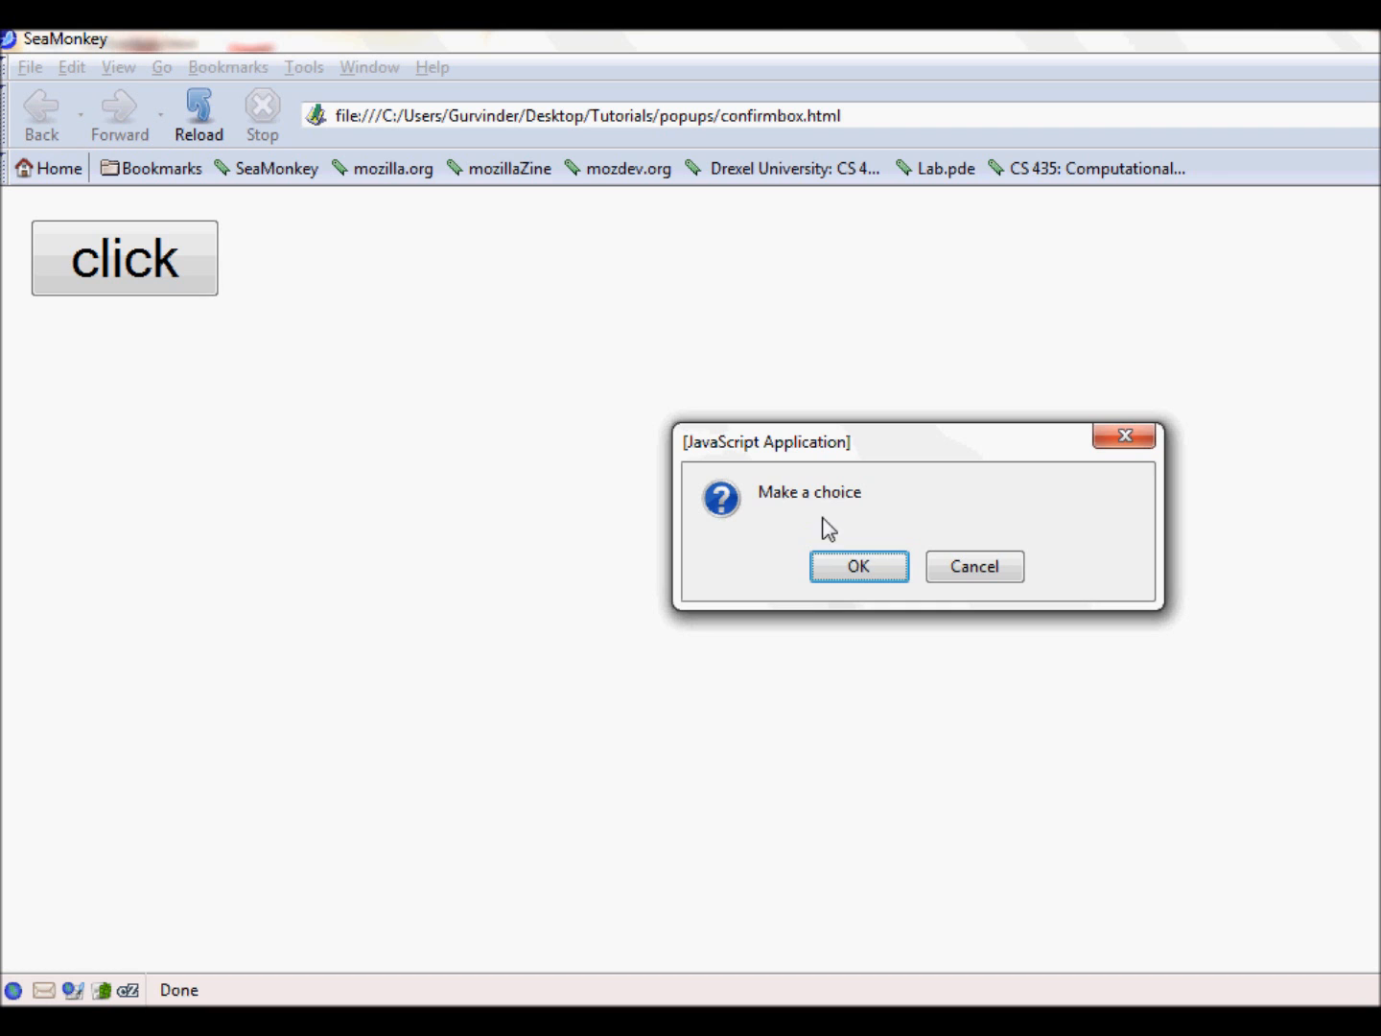
pyautogui.click(860, 565)
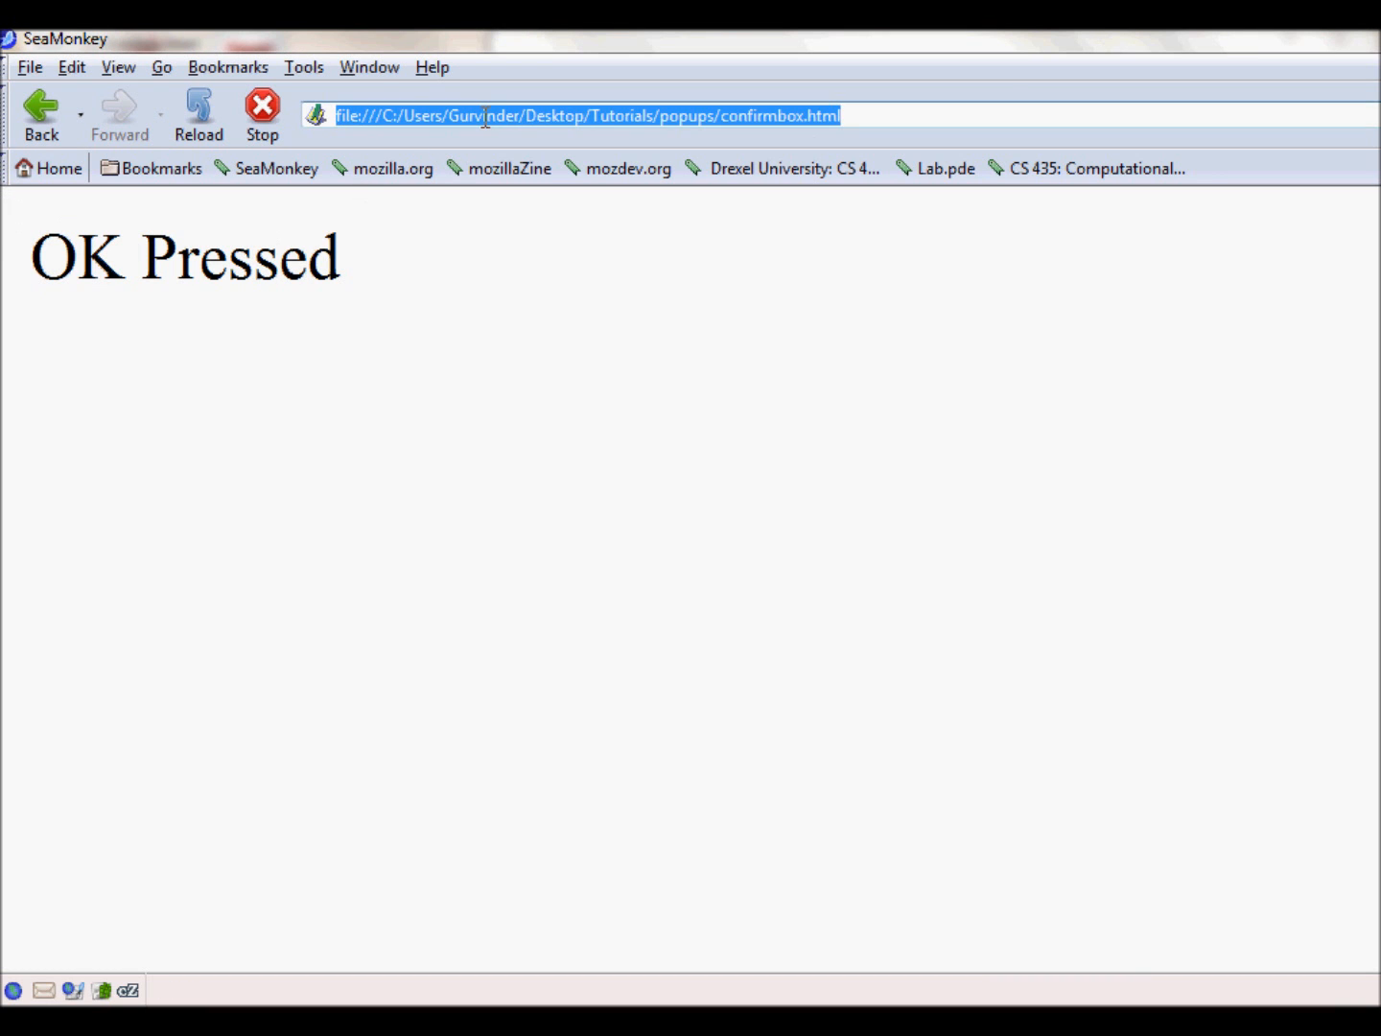
# - Reload confirmbox.html, trigger the prompt again and cancel it to write 'Cancel Pressed'
pyautogui.click(199, 105)
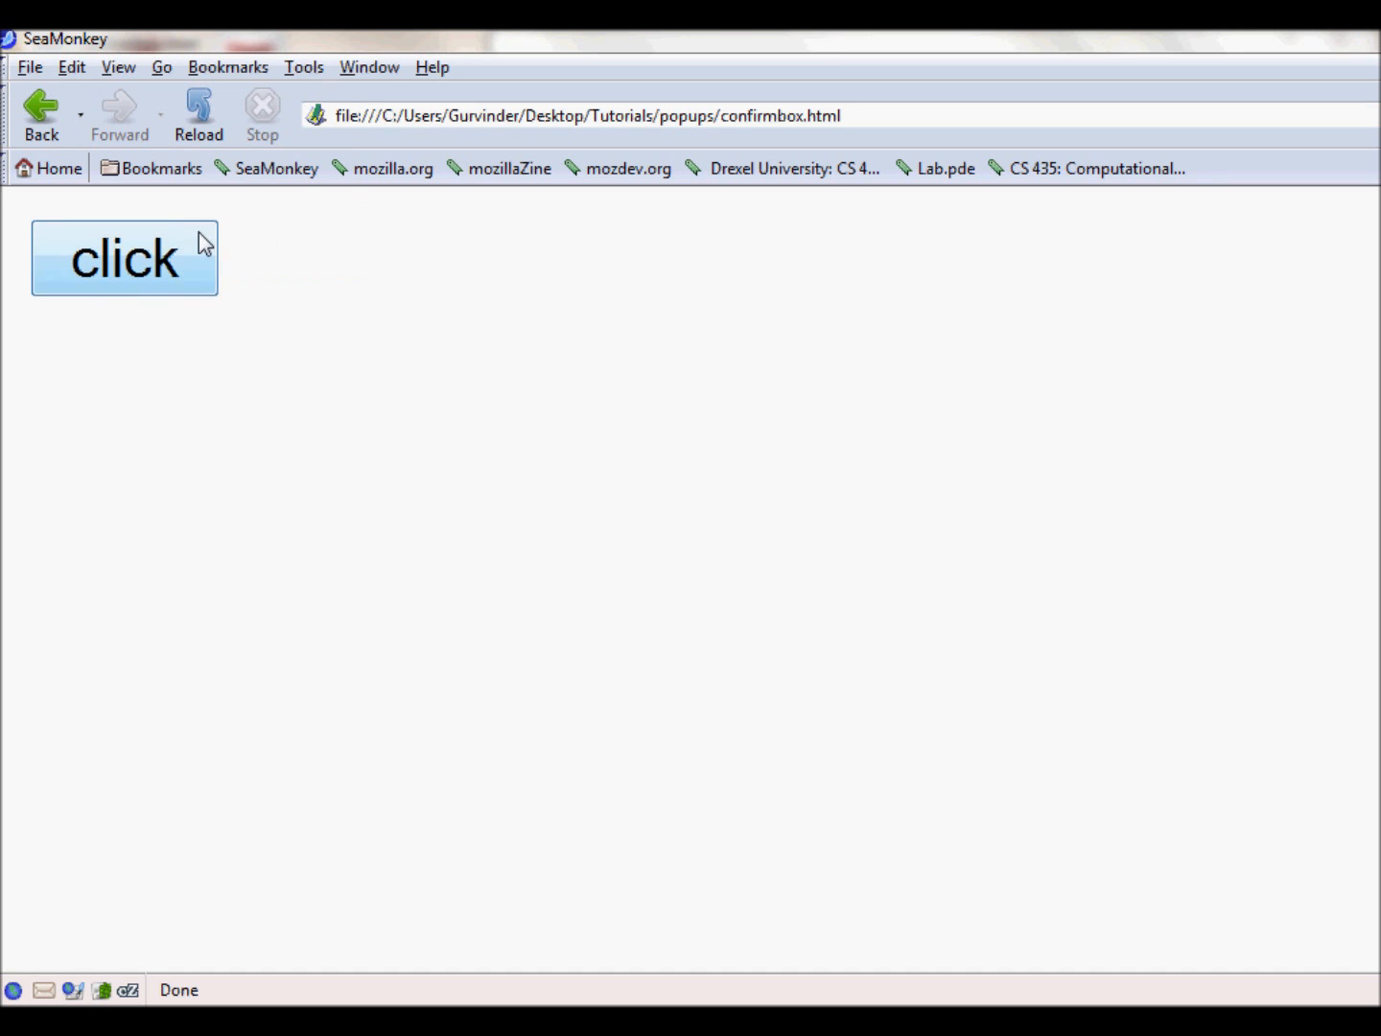
pyautogui.click(125, 258)
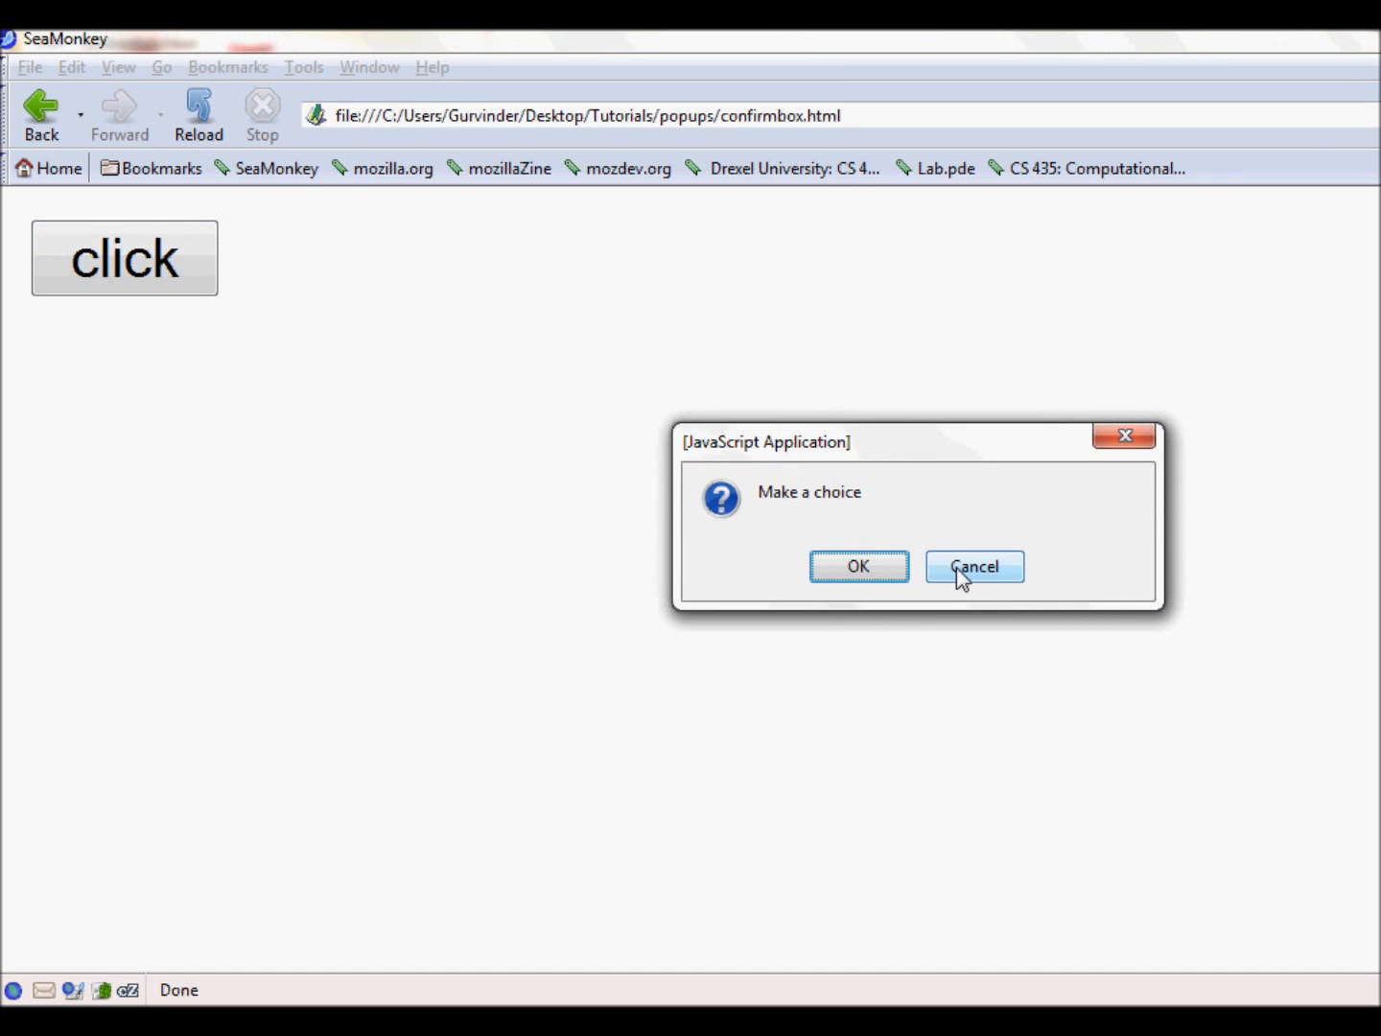
pyautogui.click(973, 565)
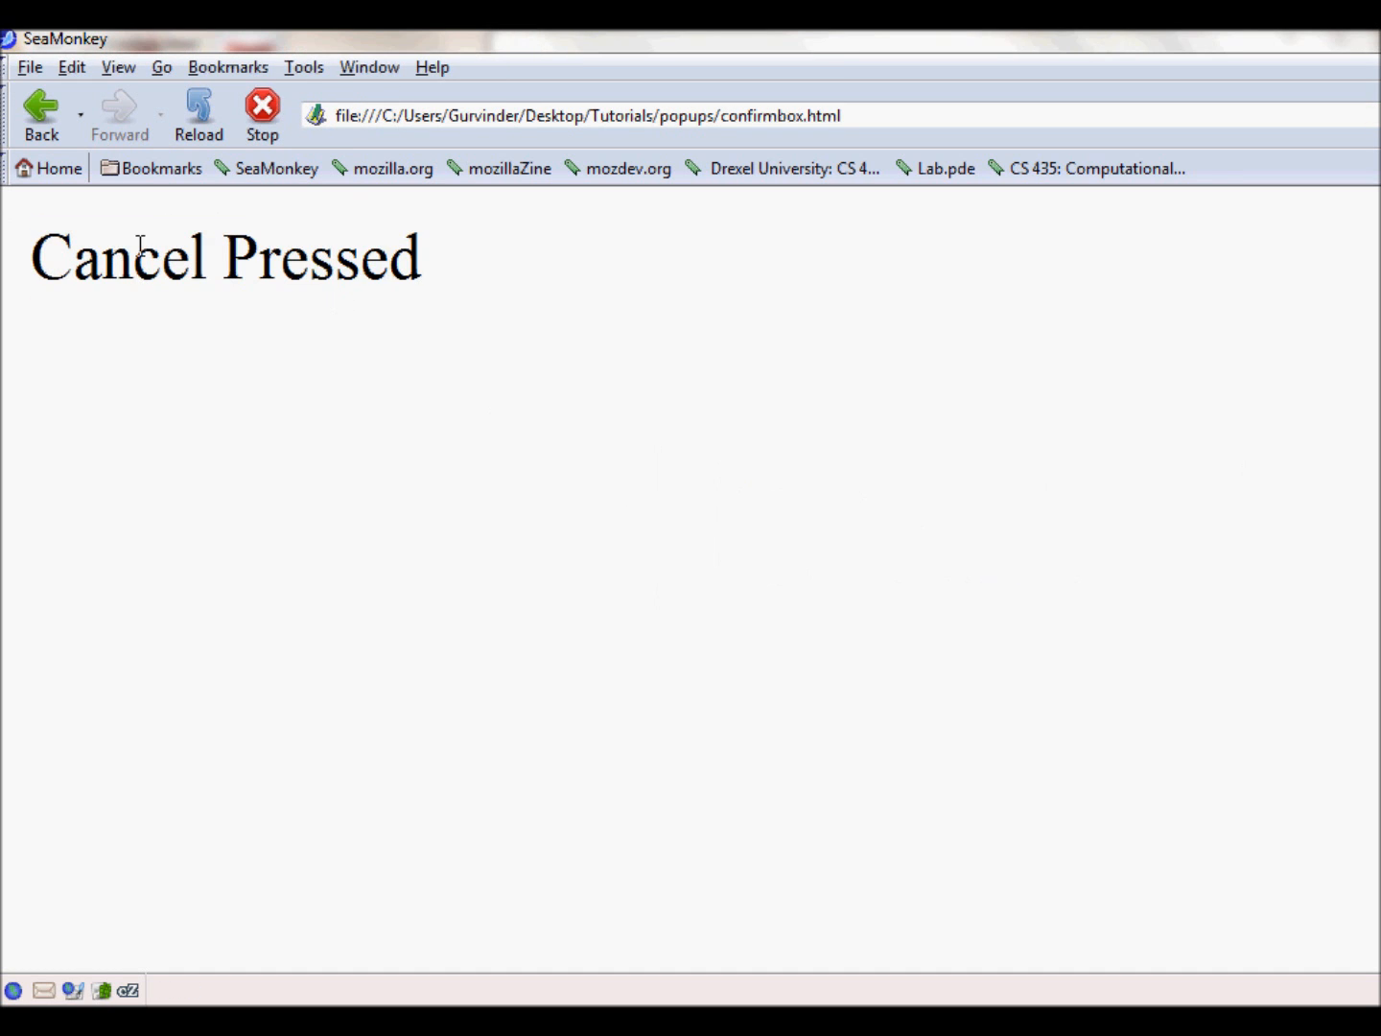
pyautogui.moveTo(206, 257)
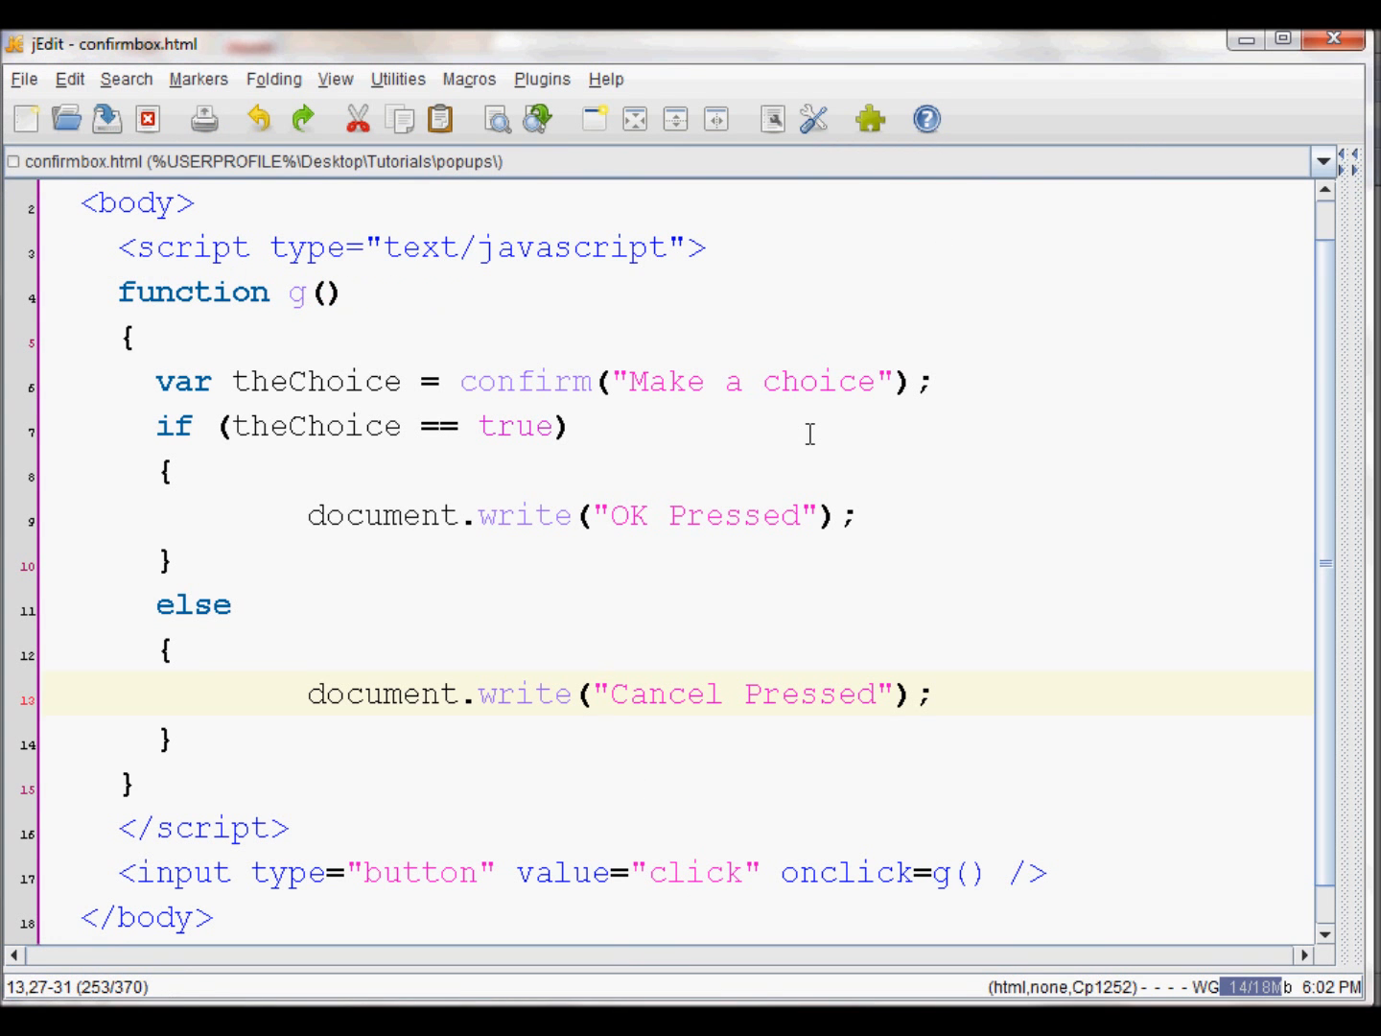
pyautogui.moveTo(562, 470)
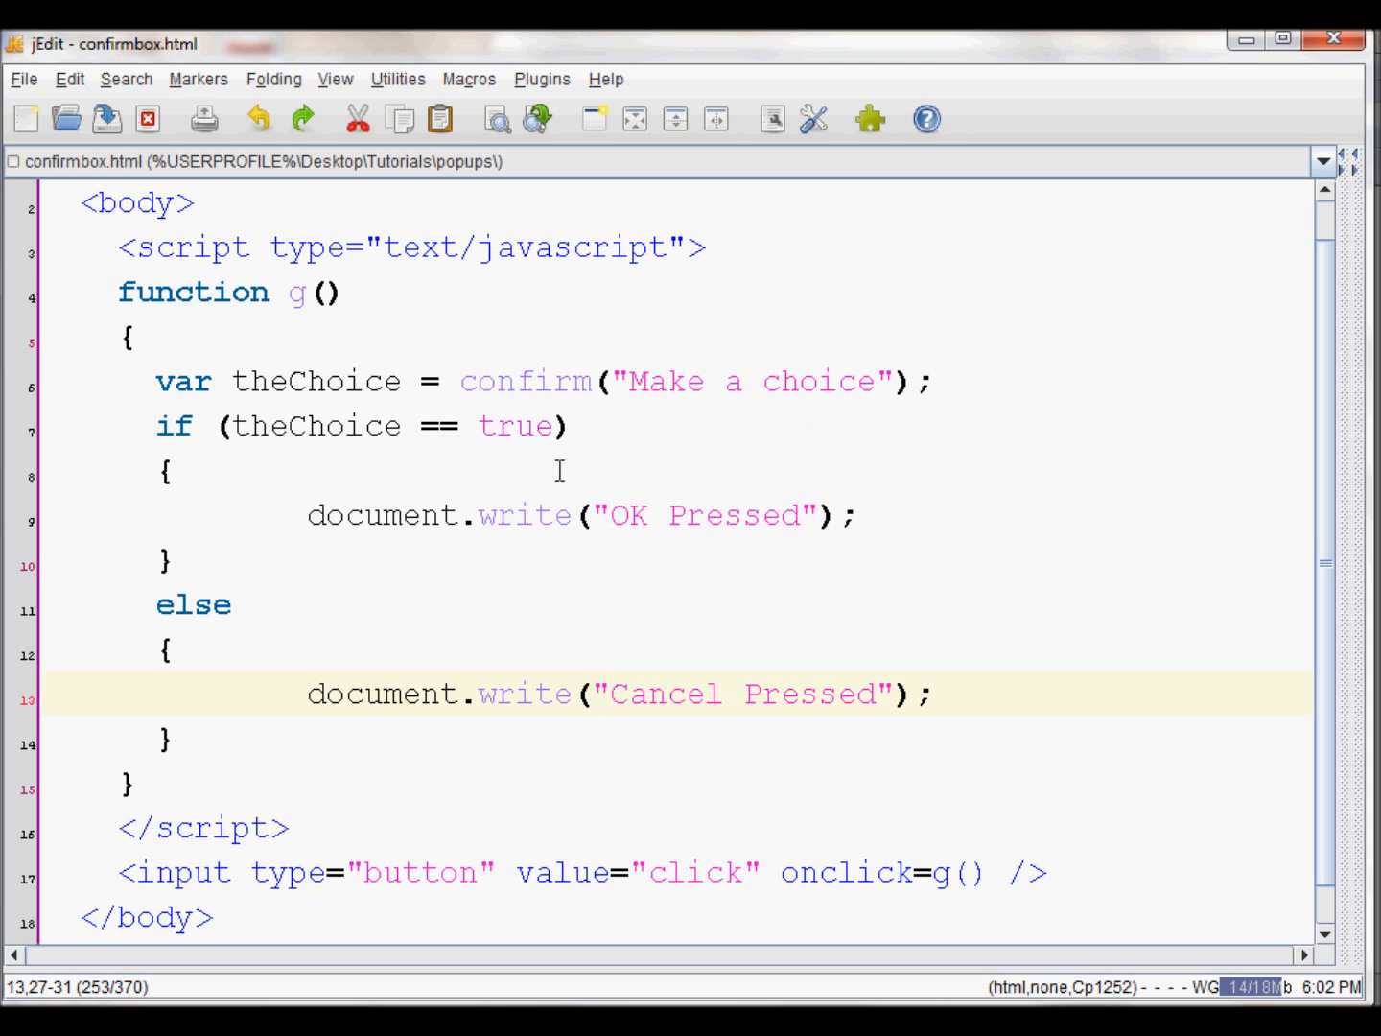
pyautogui.moveTo(705, 402)
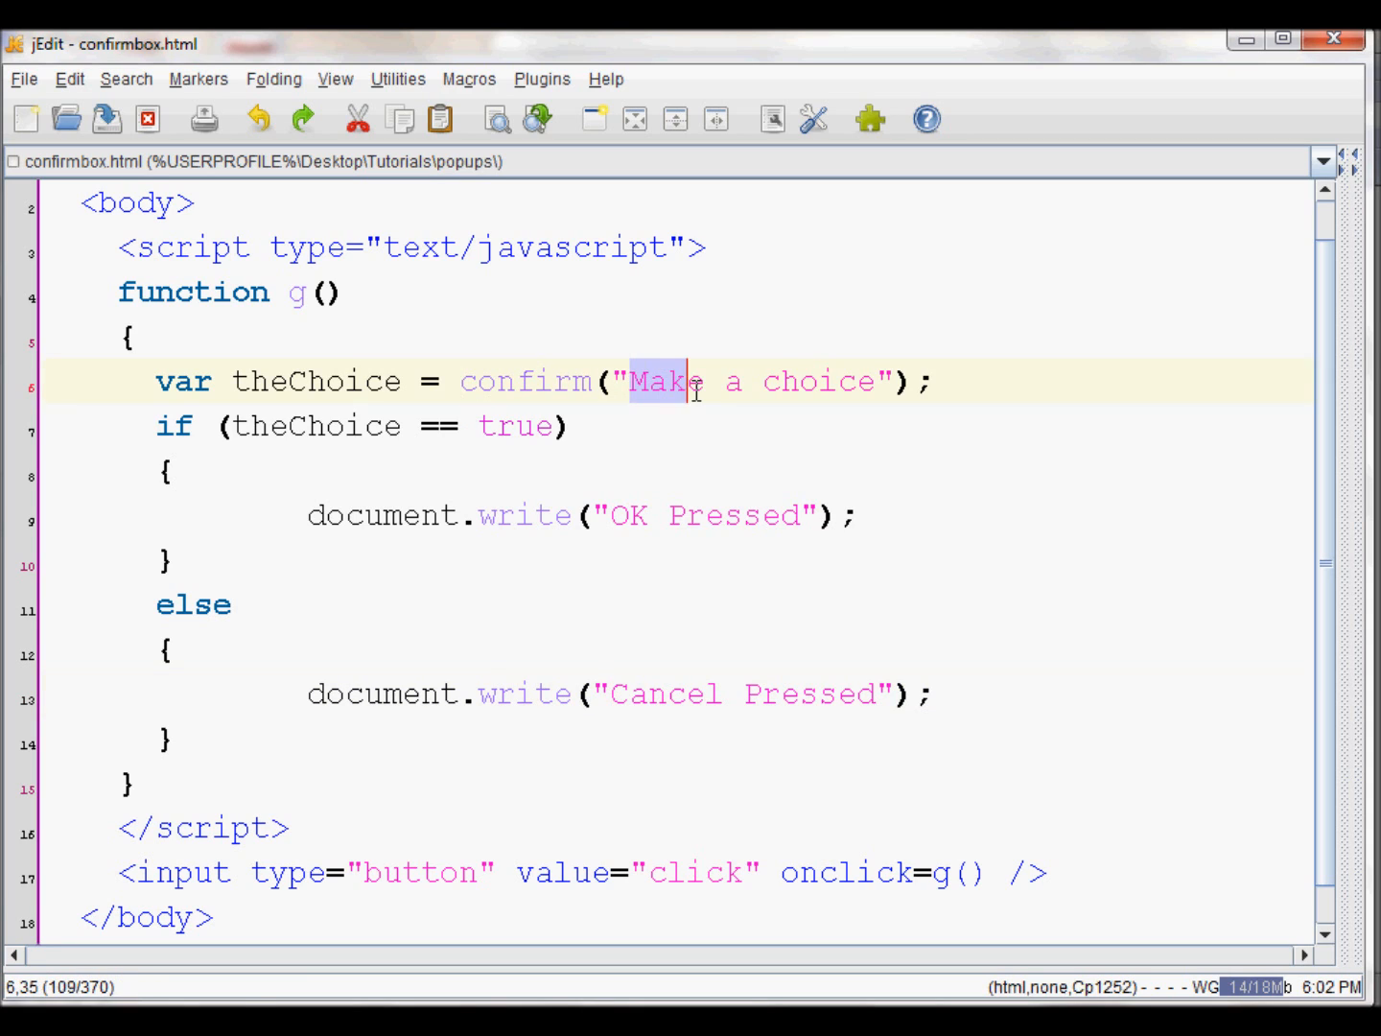
pyautogui.moveTo(628, 381); pyautogui.dragTo(872, 380)
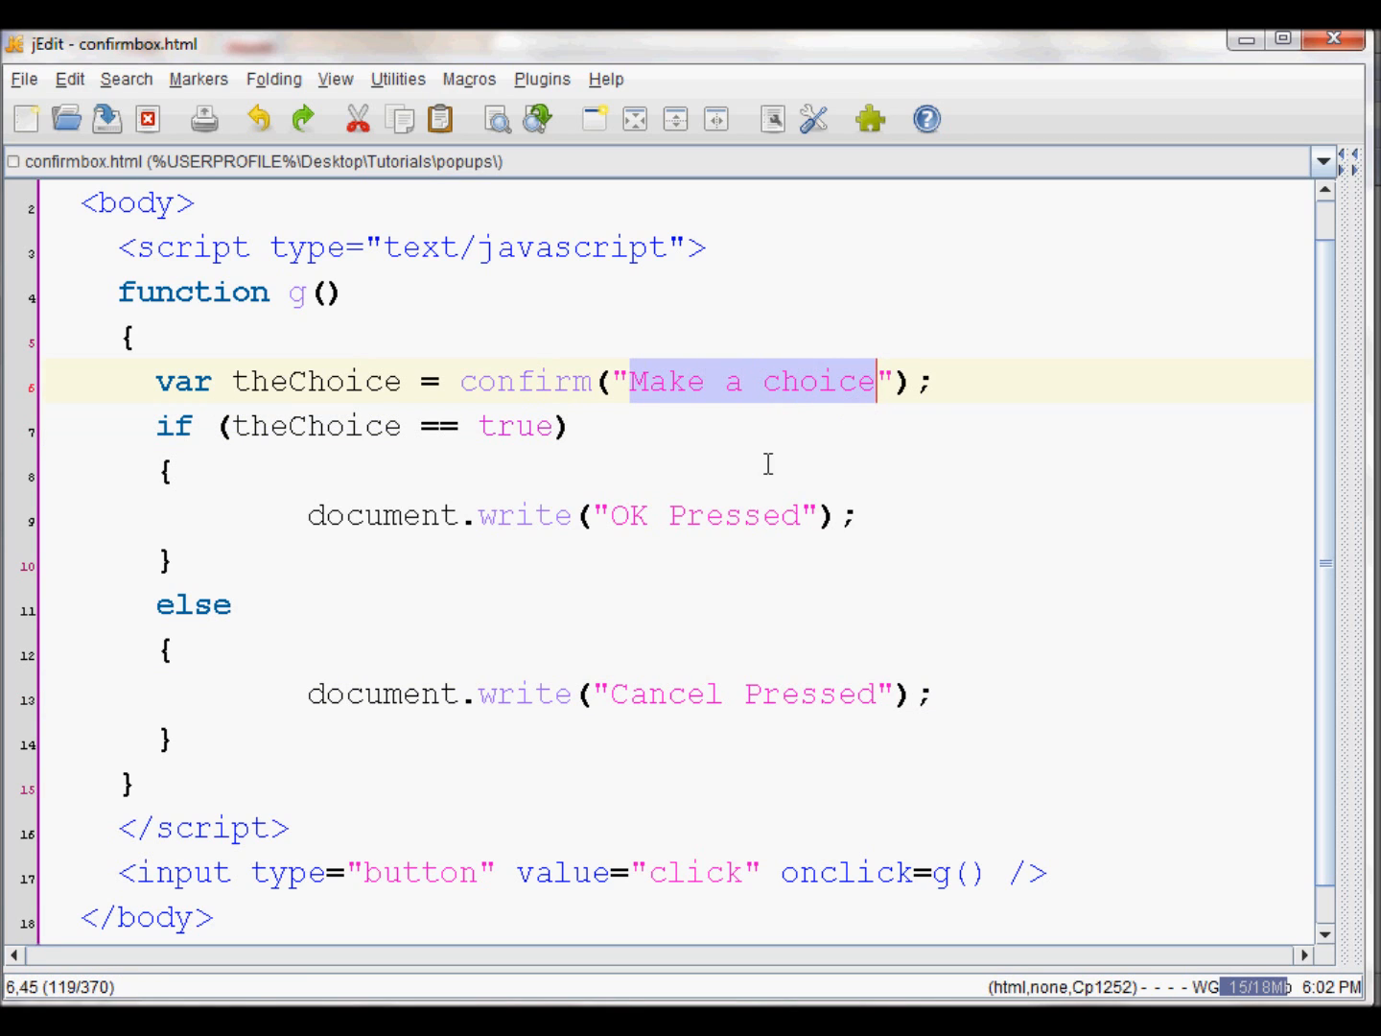
pyautogui.moveTo(721, 479)
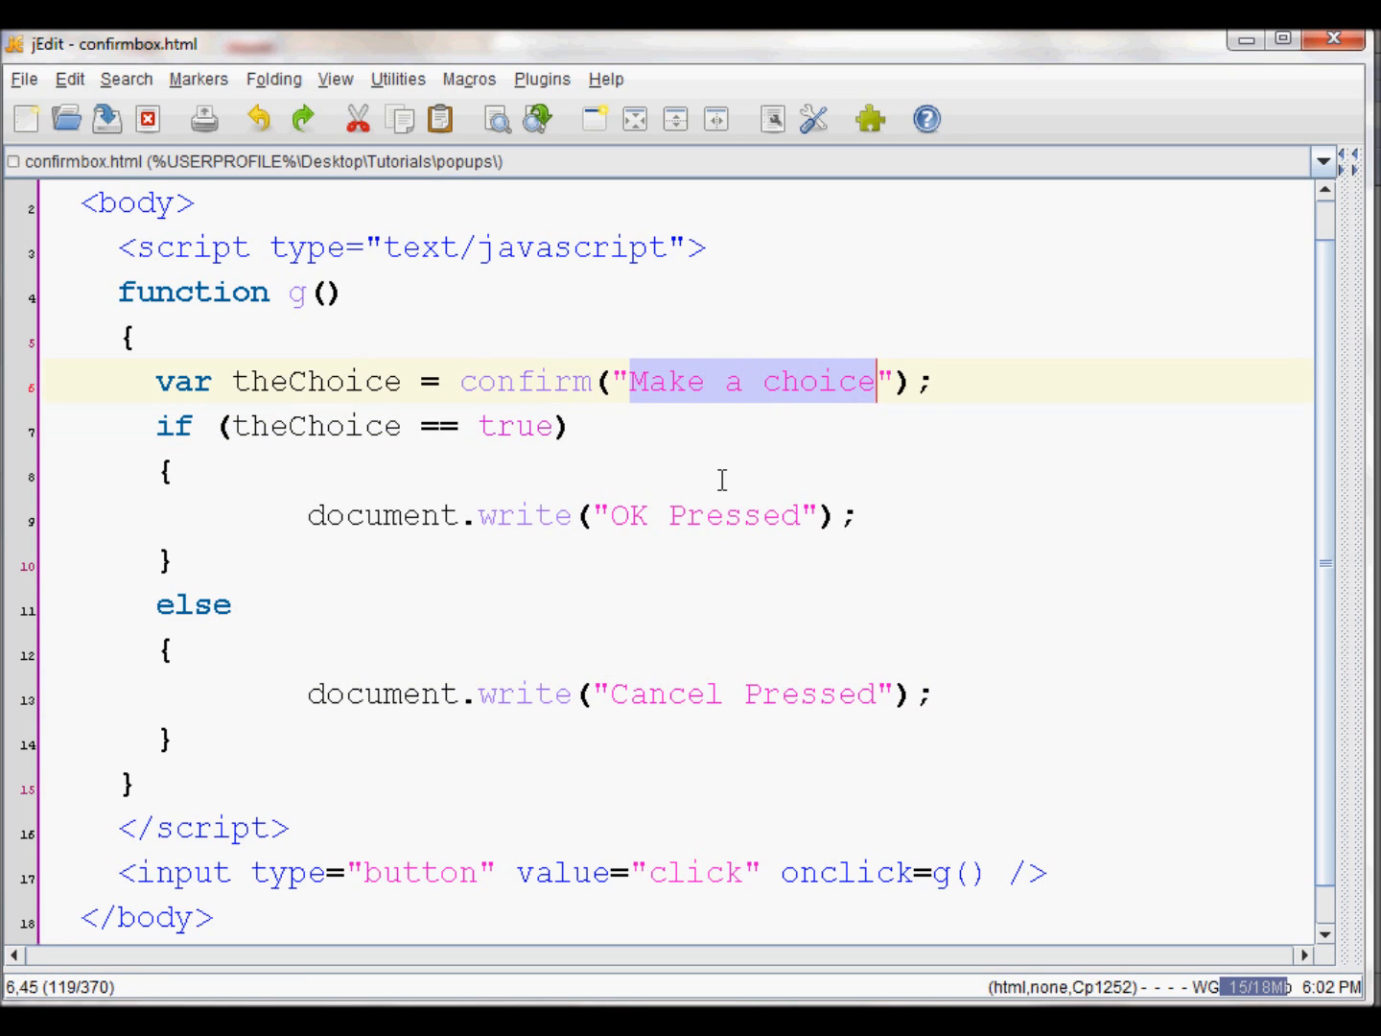
pyautogui.moveTo(689, 458)
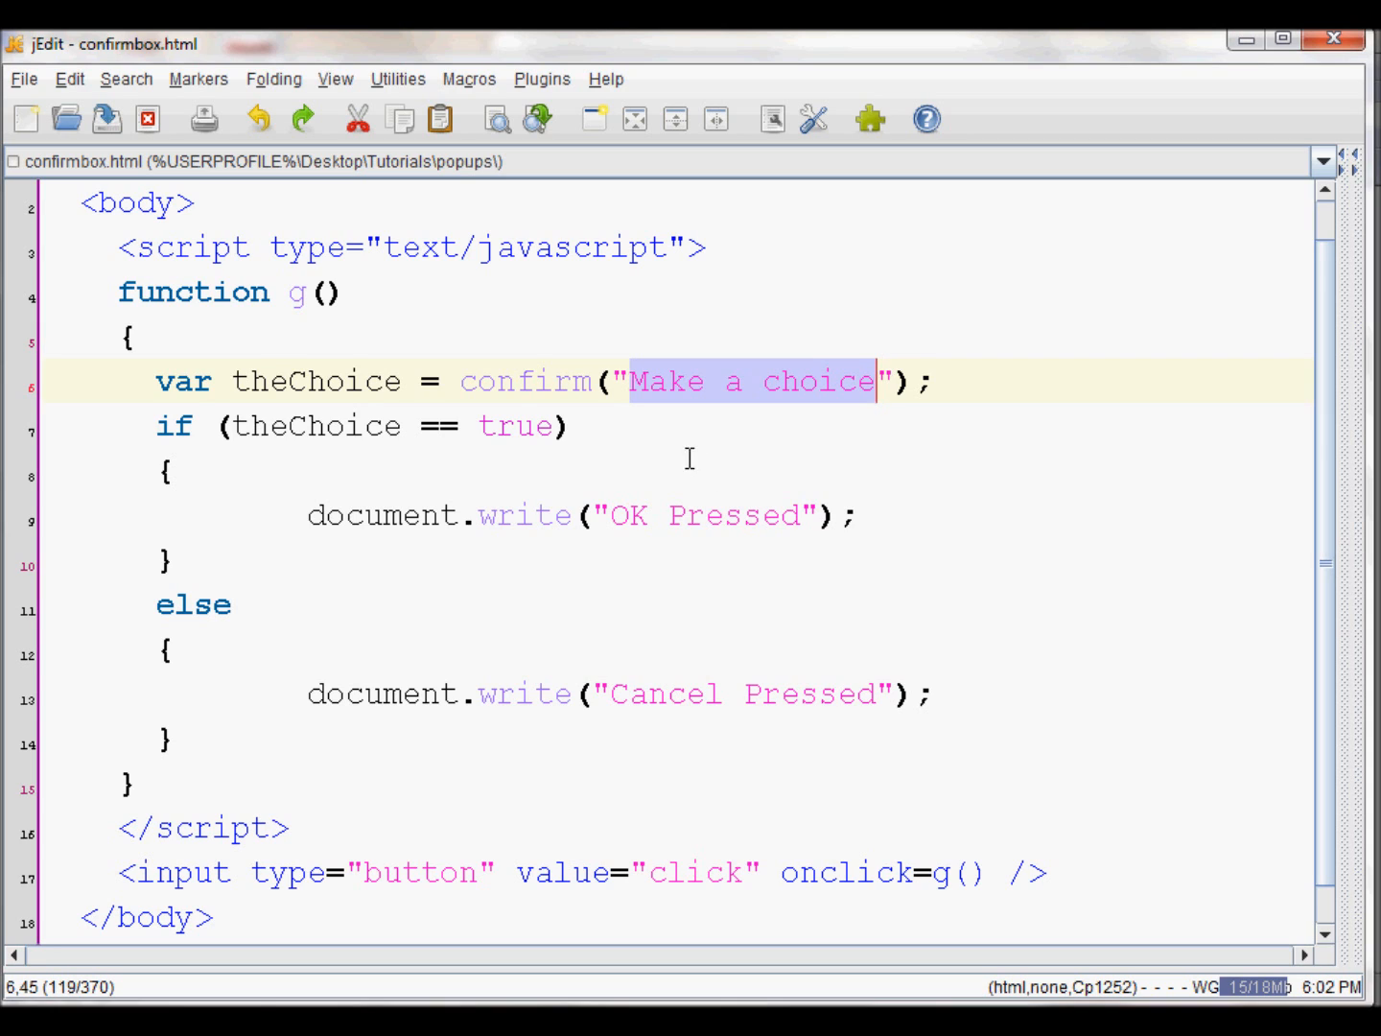
pyautogui.click(266, 382)
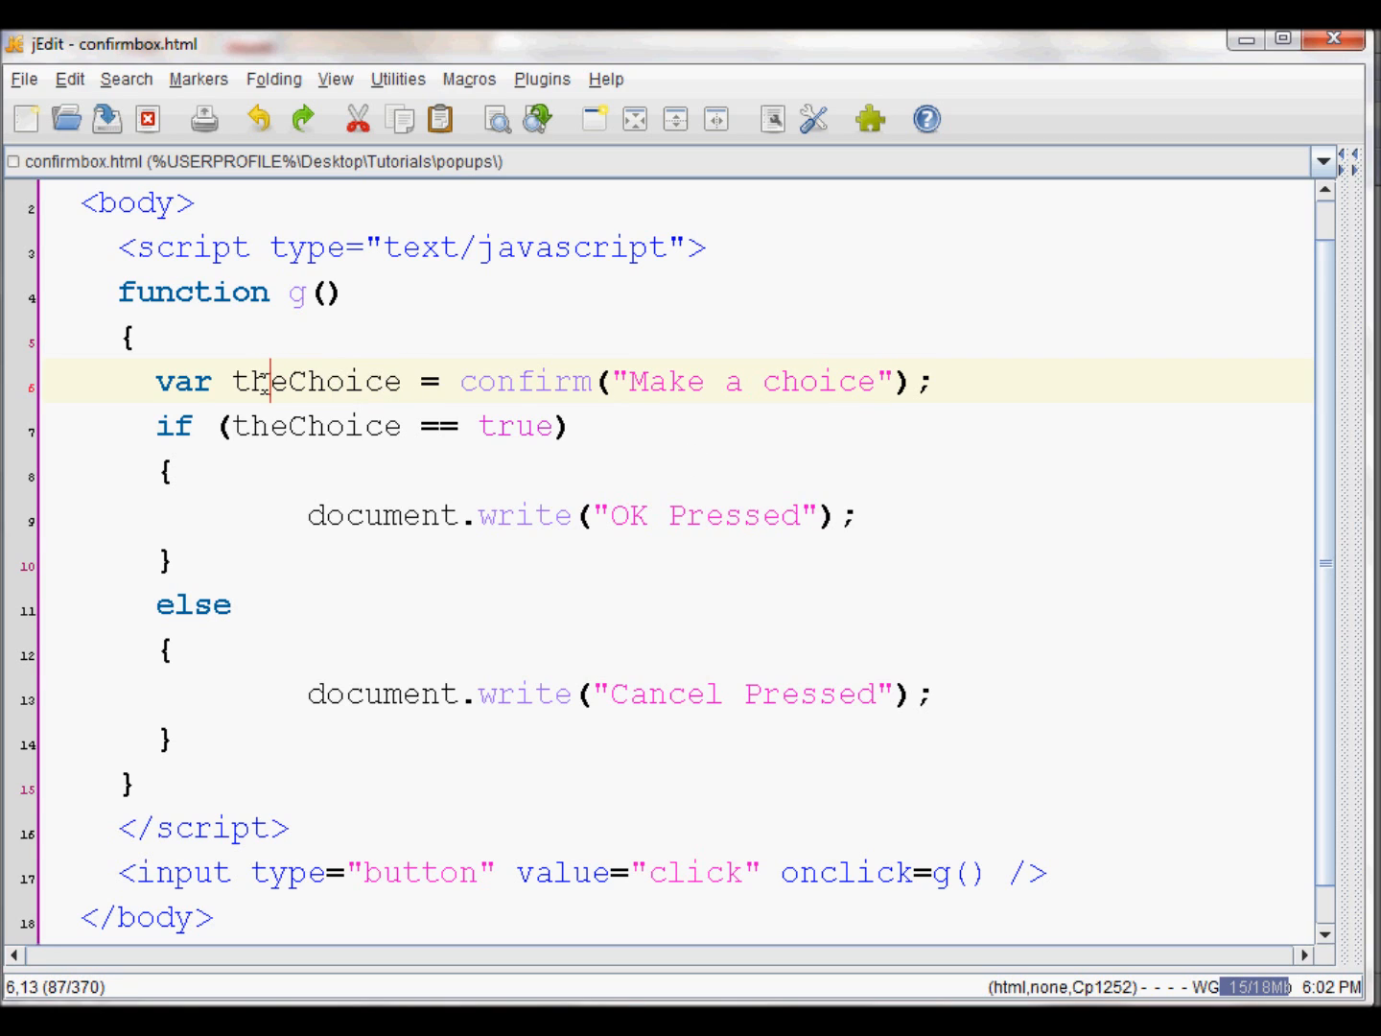
pyautogui.doubleClick(314, 380)
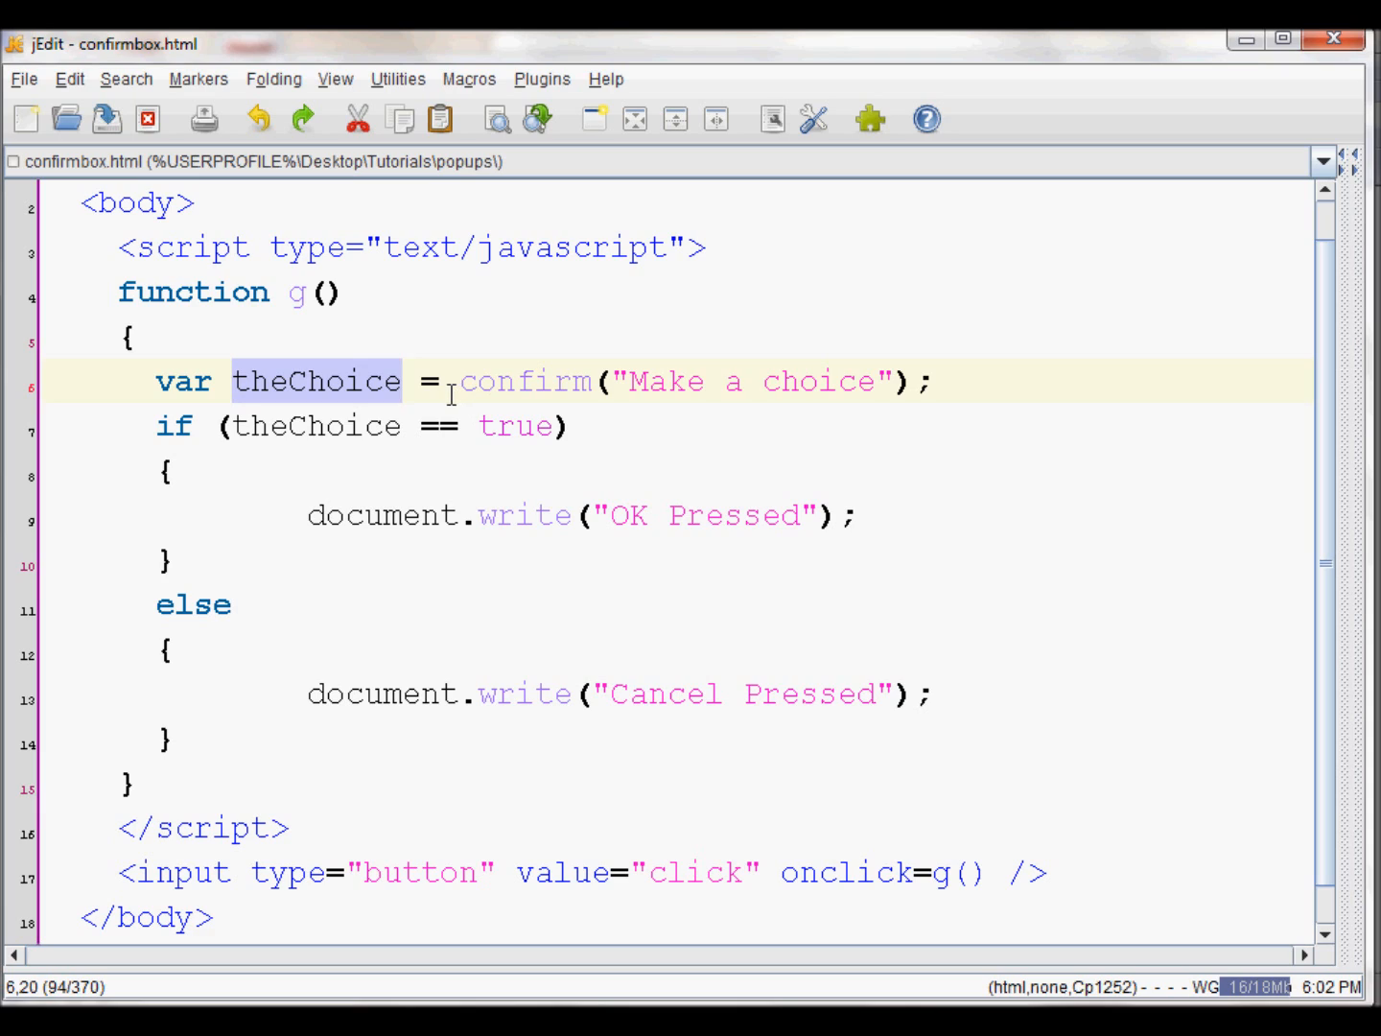